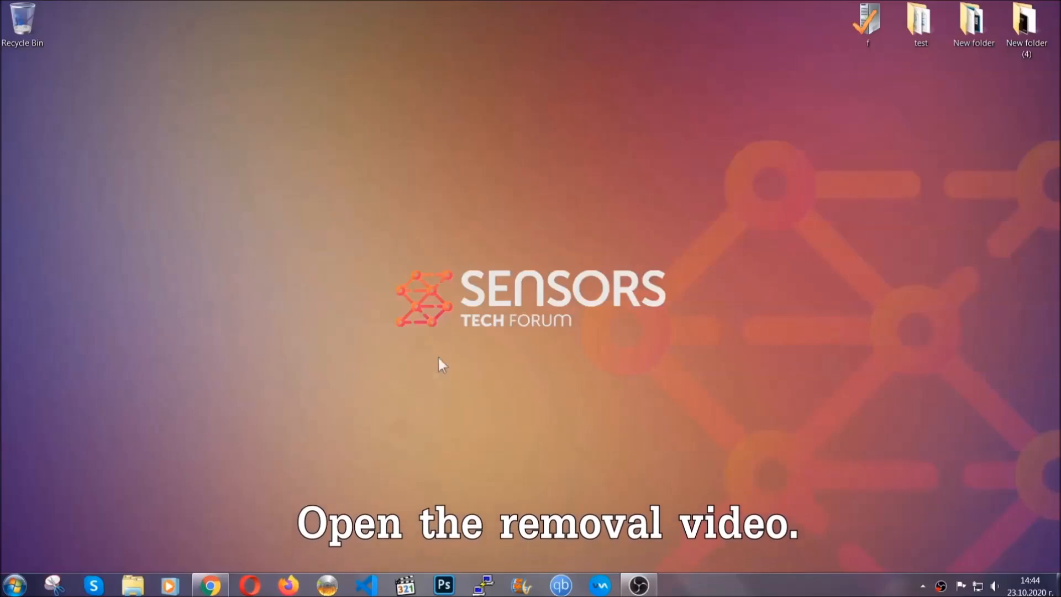
# - Follow the ransomware removal video's description link to the SensorsTechForum article
pyautogui.click(210, 584)
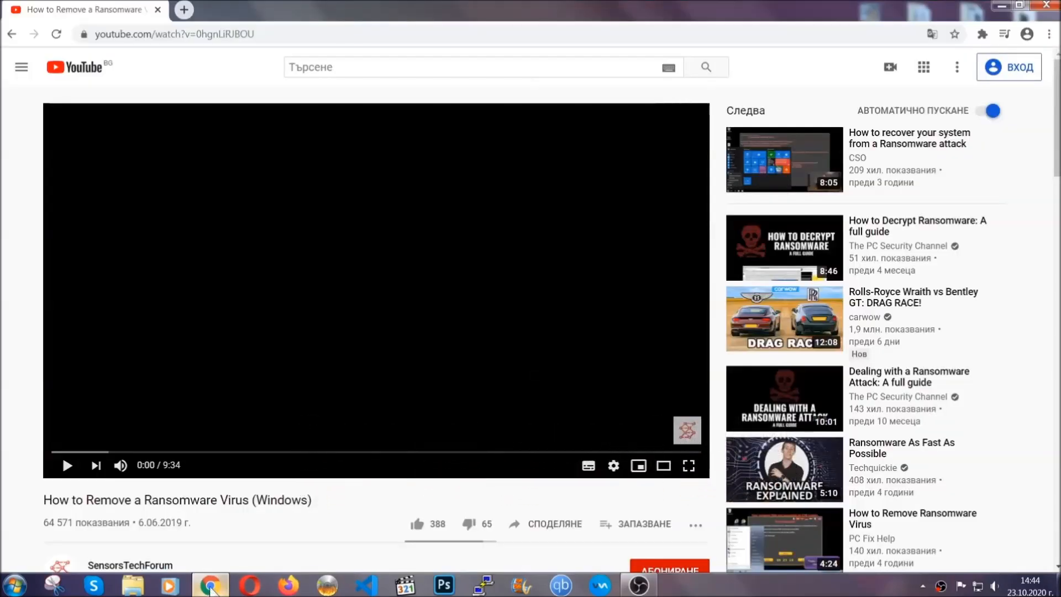
pyautogui.scroll(-3)
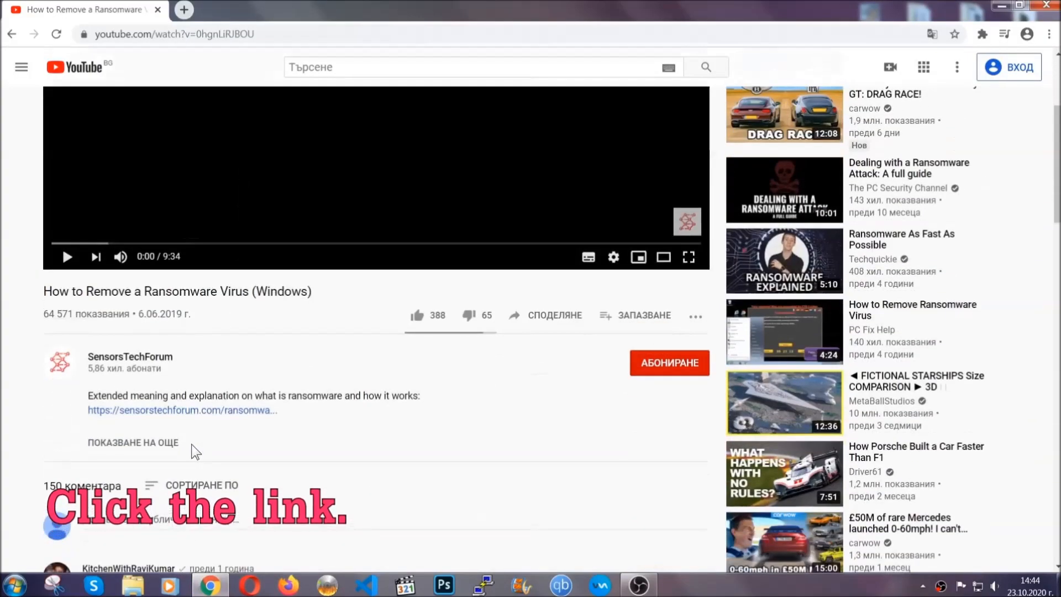
pyautogui.click(181, 410)
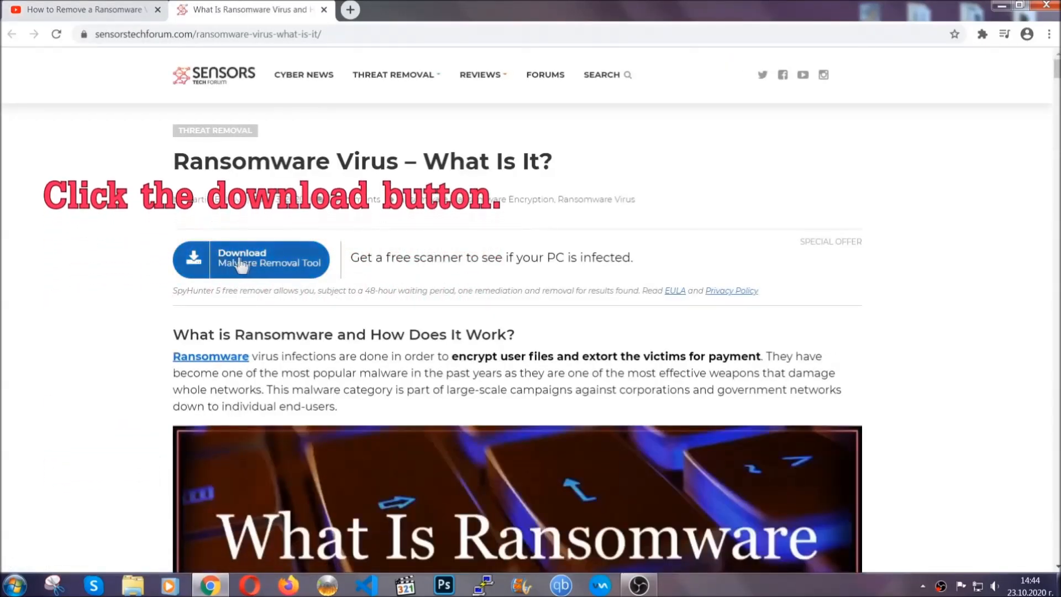
# - Download SpyHunter-Installer.exe from the article and launch it from the download bar
pyautogui.click(251, 258)
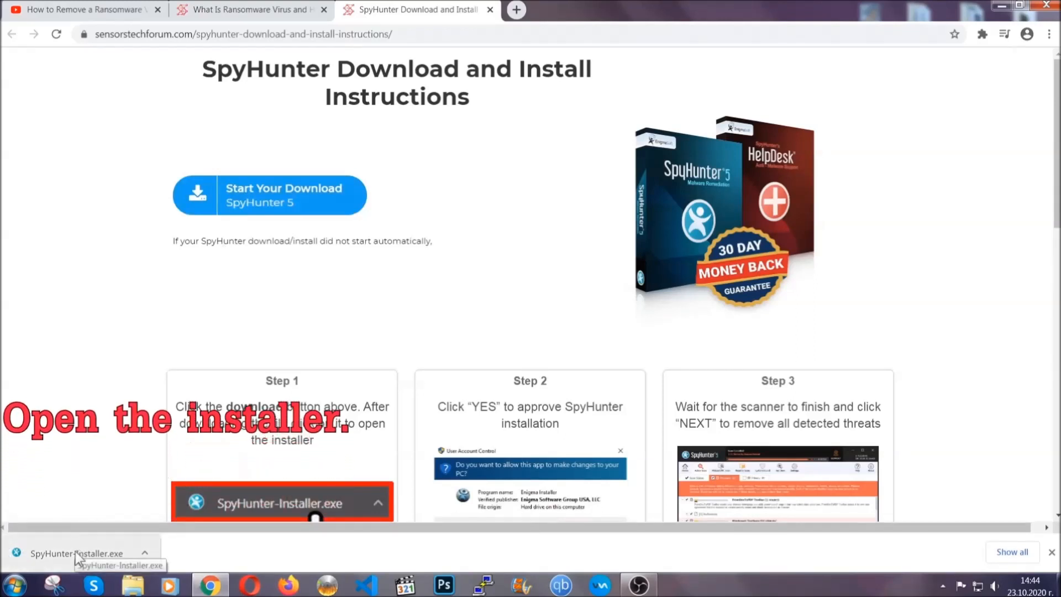
pyautogui.click(74, 553)
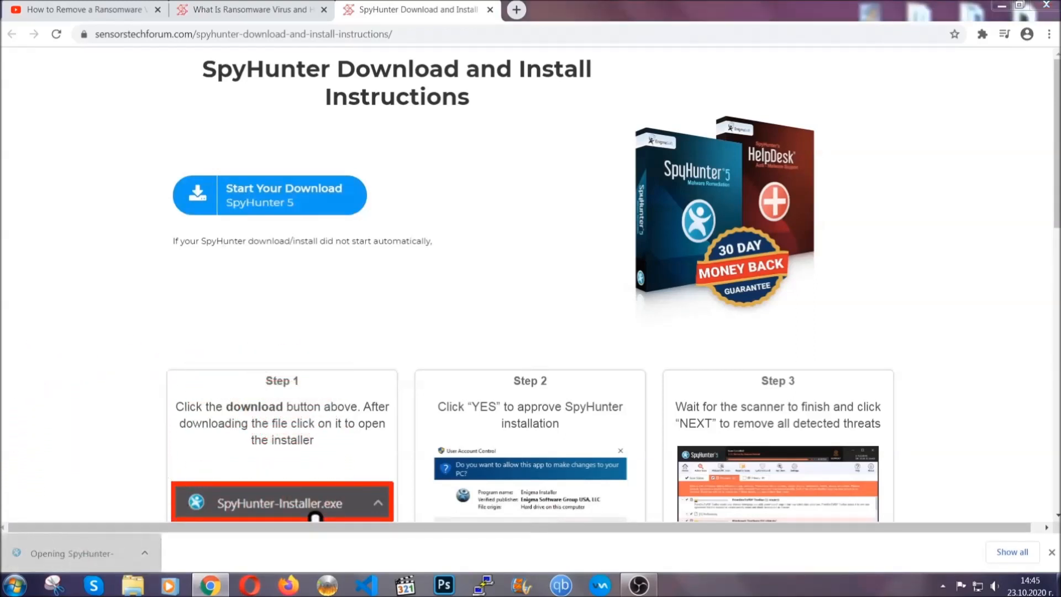
# - Choose English as the SpyHunter 5 installer language and confirm it
pyautogui.click(282, 503)
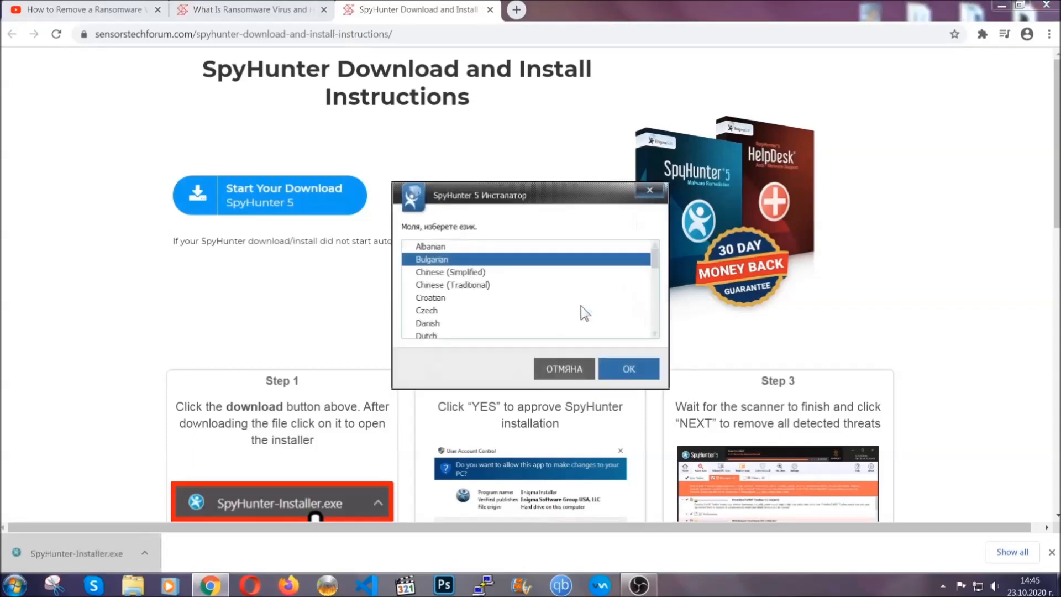
pyautogui.scroll(-3)
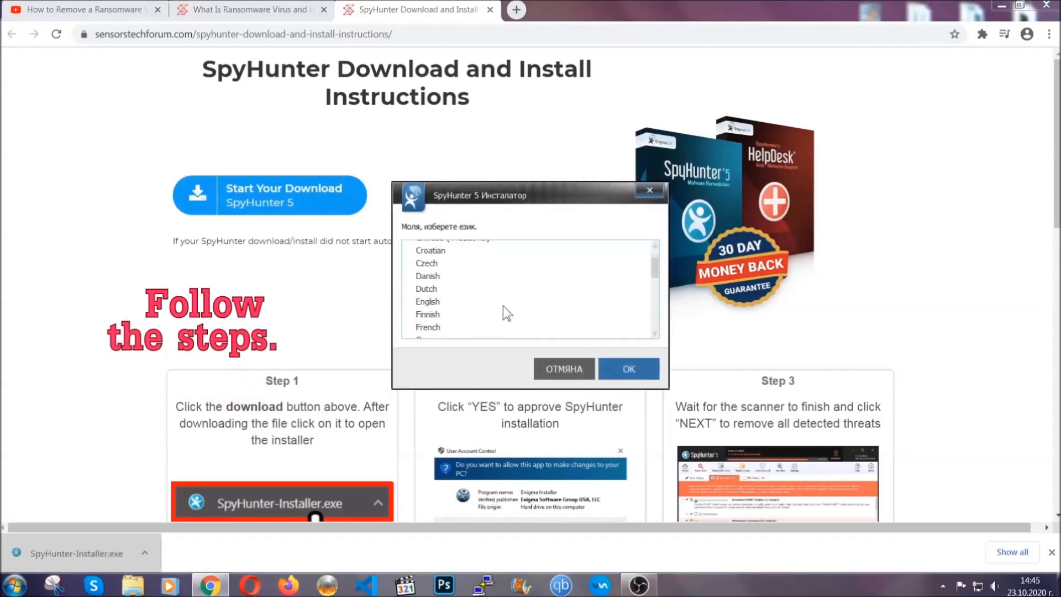
pyautogui.click(426, 300)
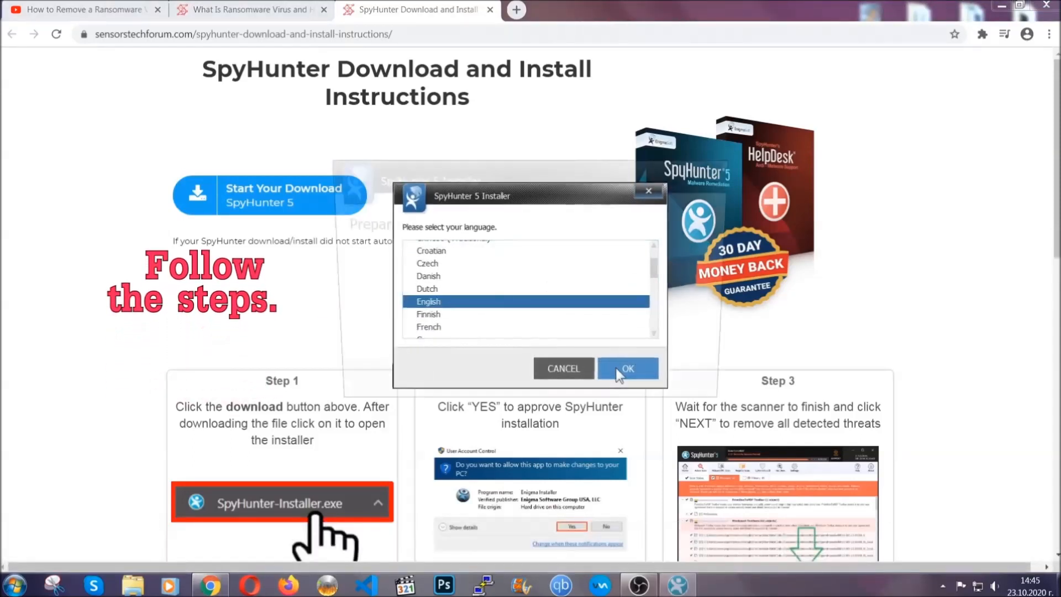
pyautogui.click(626, 368)
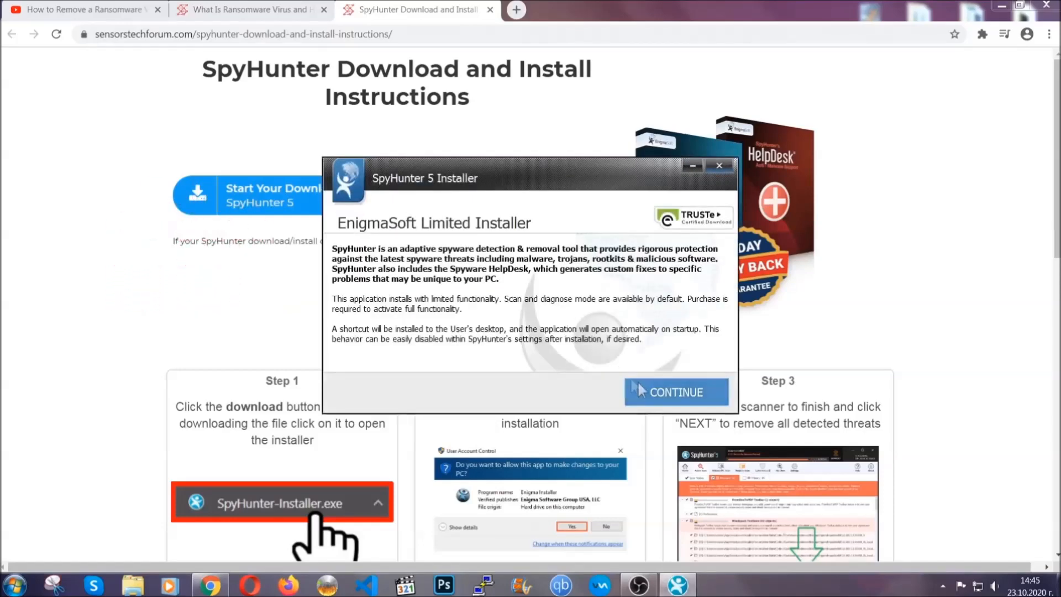
# - Accept the EULA, finish installing, then proceed with the detected PUP.Keygen.BB threat
pyautogui.click(675, 391)
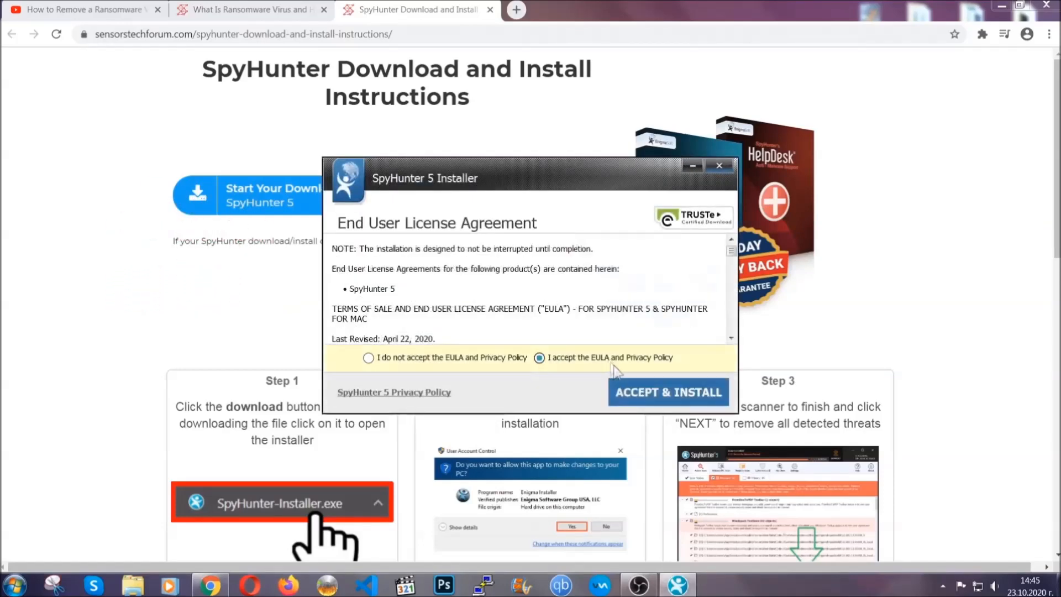
pyautogui.click(667, 391)
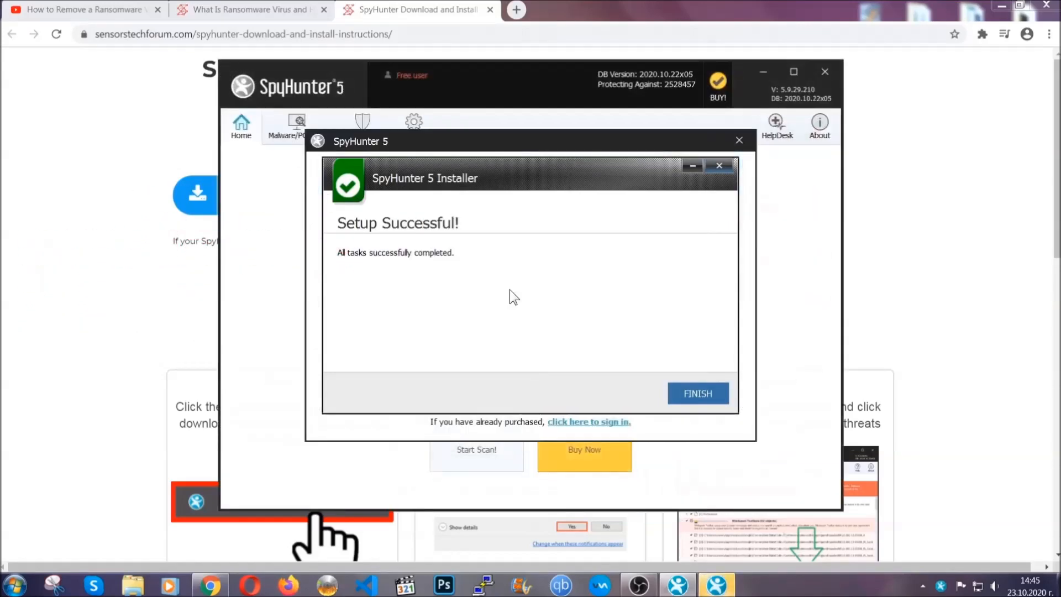
pyautogui.click(697, 393)
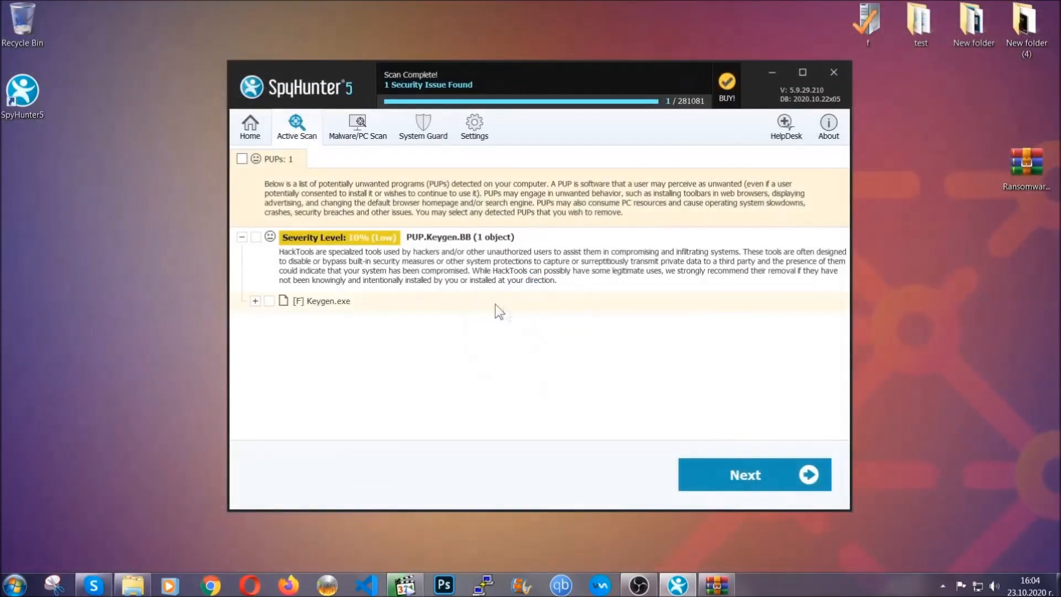
pyautogui.click(242, 158)
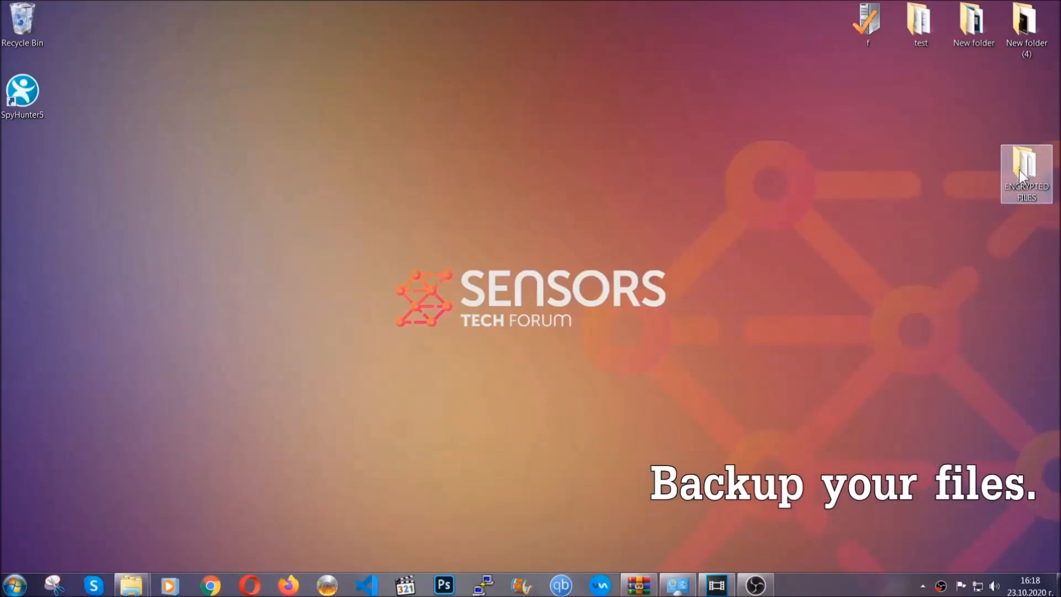
# - Copy all six files from the ENCRYPTED FILES folder
pyautogui.doubleClick(1026, 172)
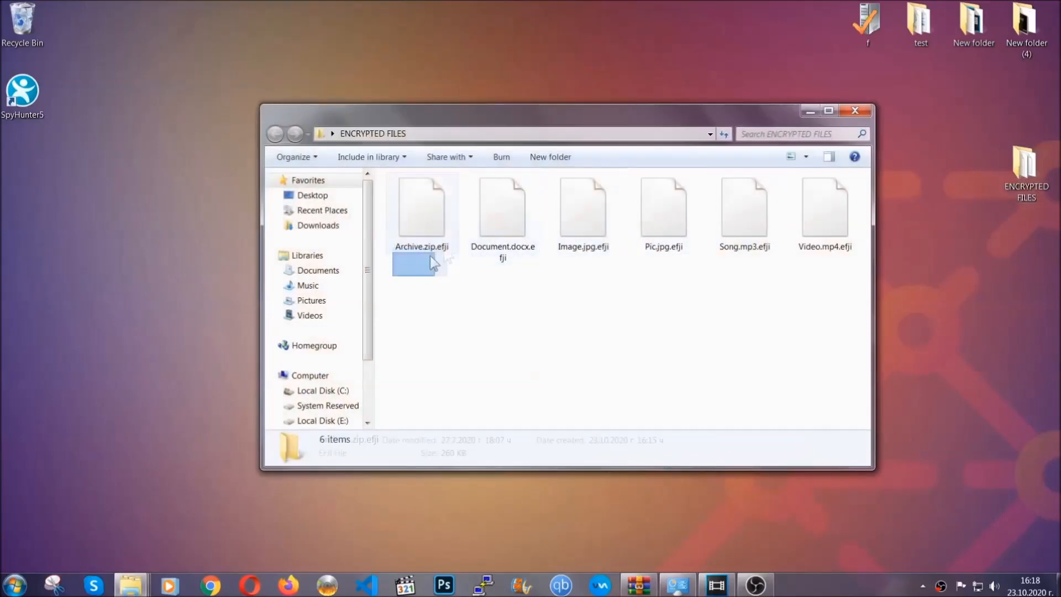
pyautogui.rightClick(825, 210)
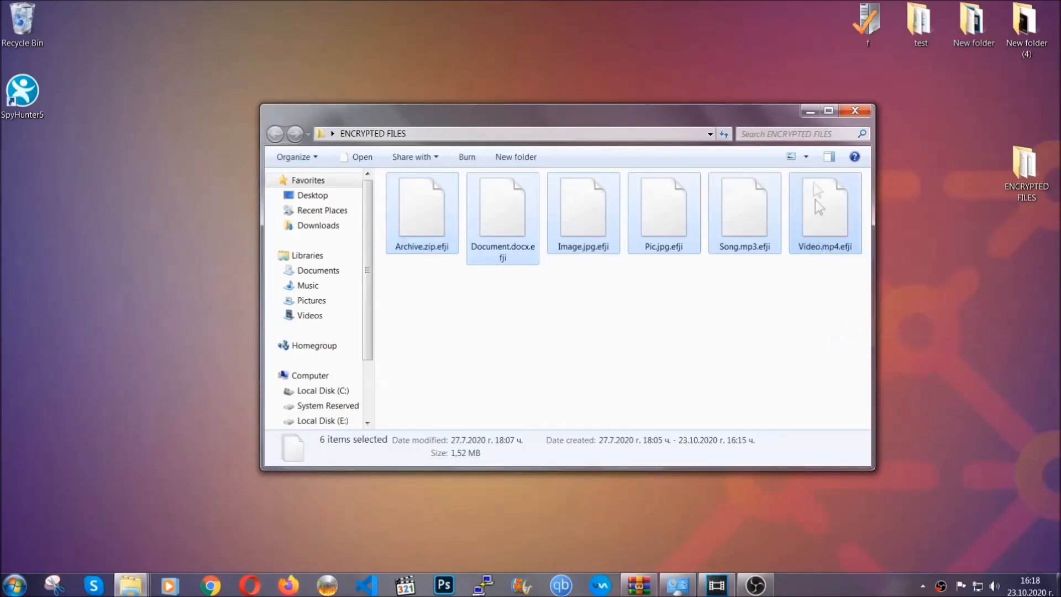
pyautogui.click(854, 111)
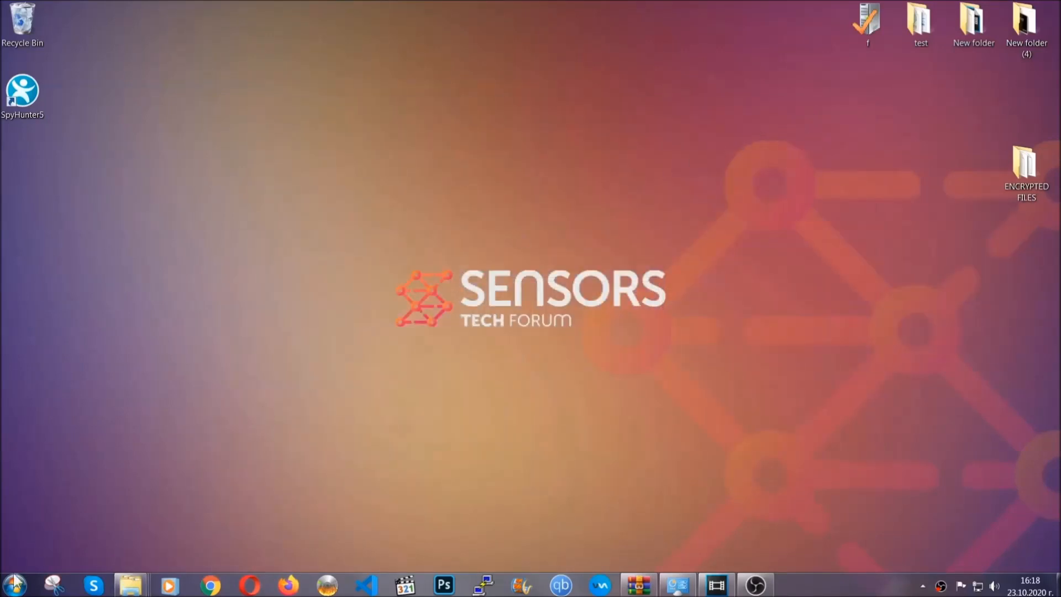
pyautogui.moveTo(206, 420)
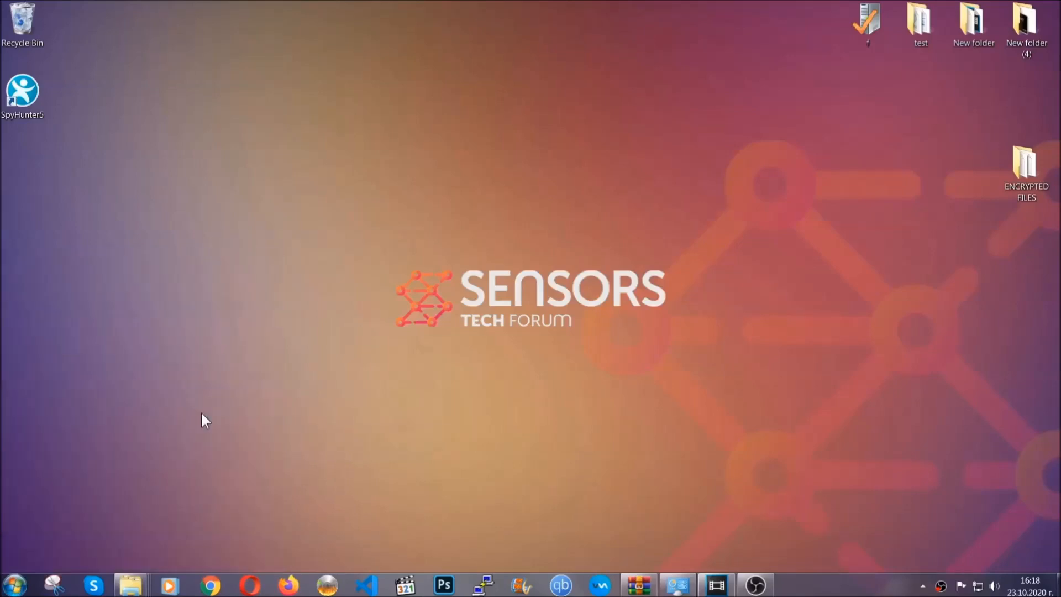
# - Paste the encrypted files onto the empty FLASH DRIVE (H:) and close the window
pyautogui.click(131, 584)
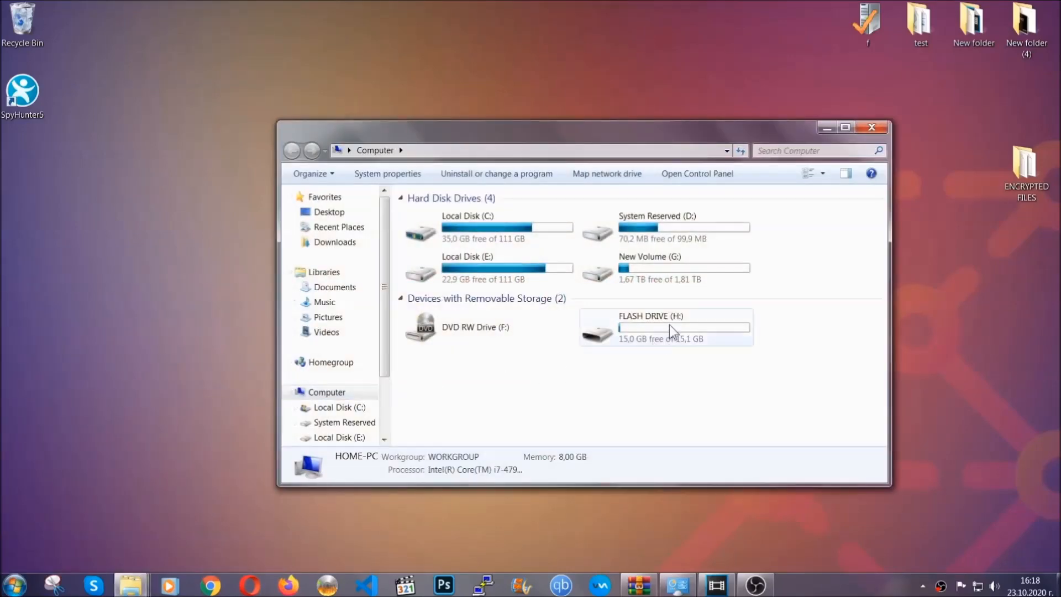
pyautogui.doubleClick(649, 327)
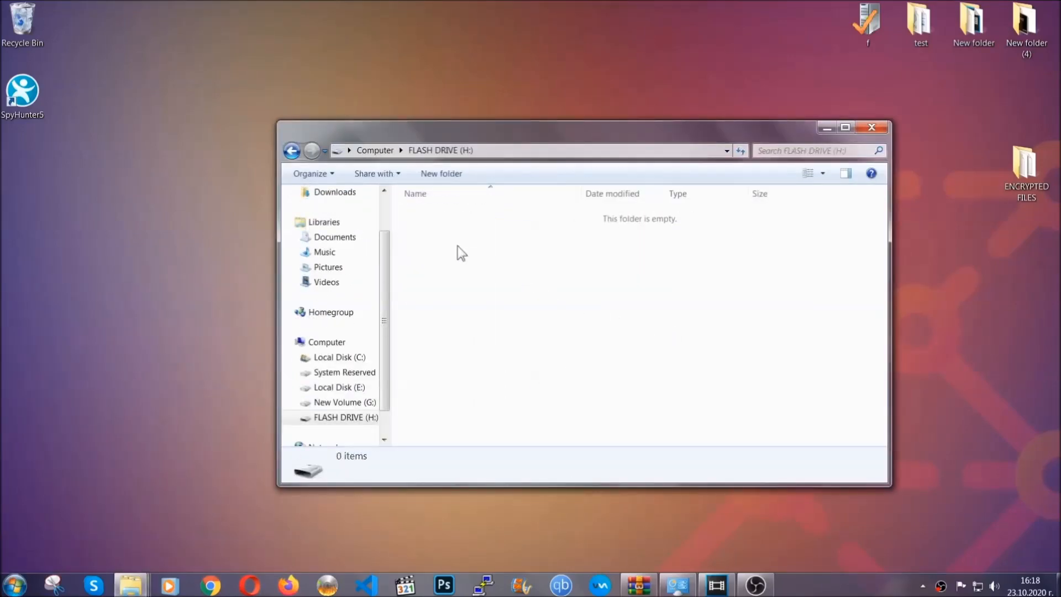
pyautogui.rightClick(460, 253)
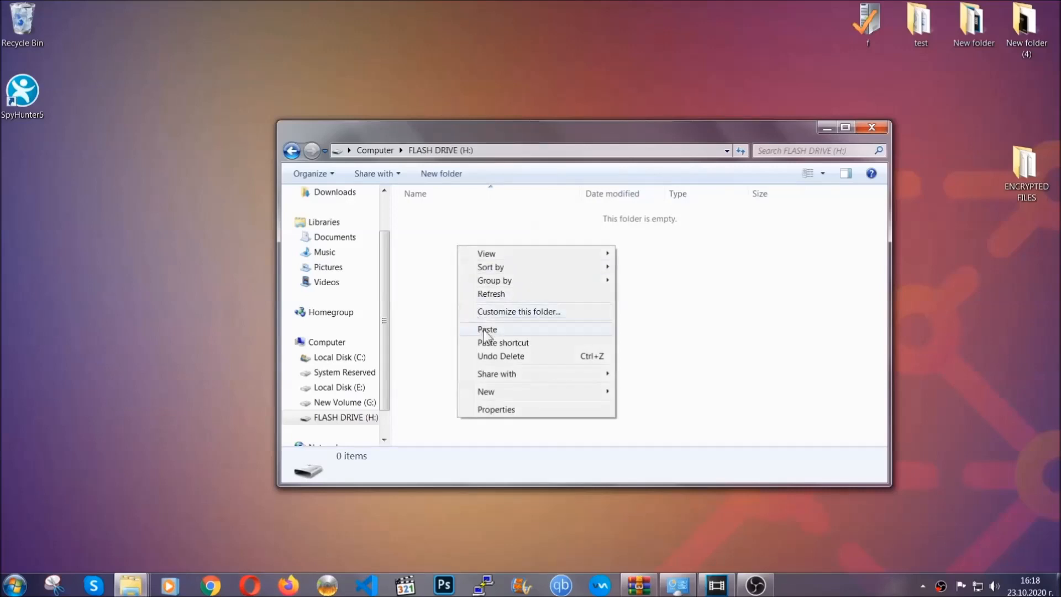
pyautogui.click(486, 329)
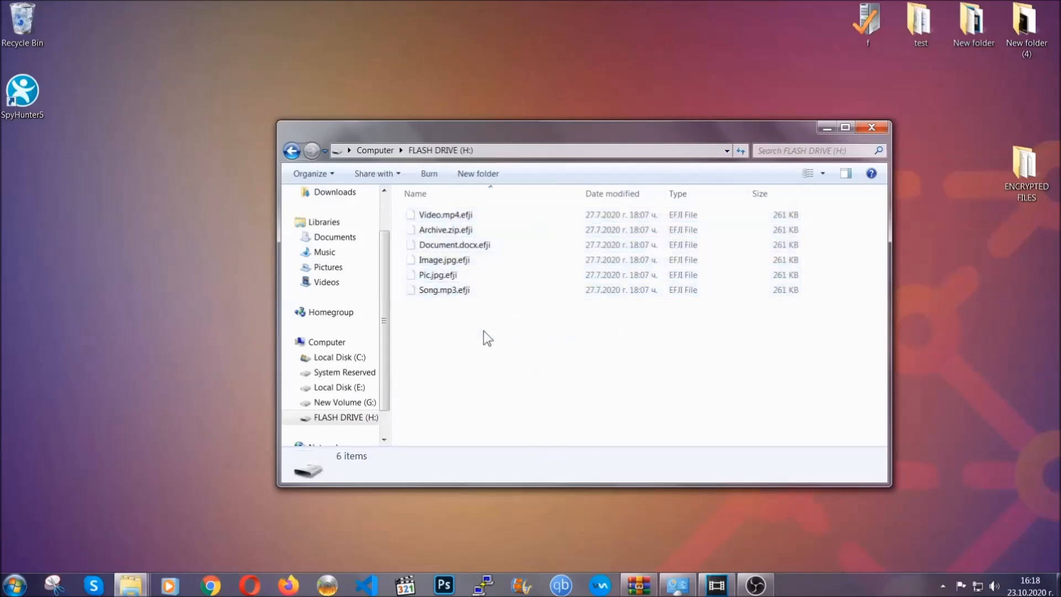
pyautogui.moveTo(873, 127)
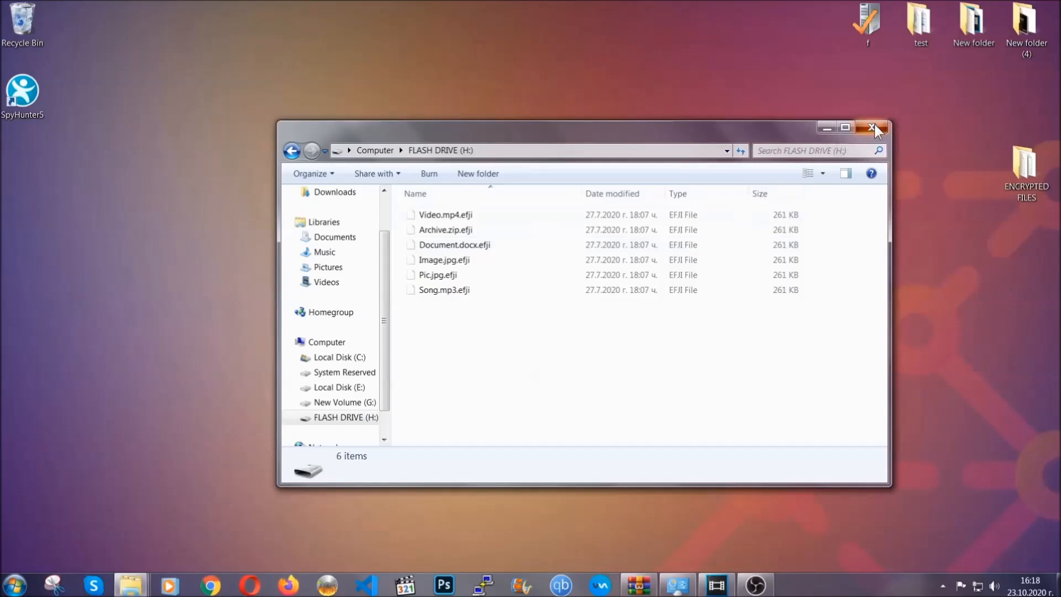
pyautogui.click(873, 128)
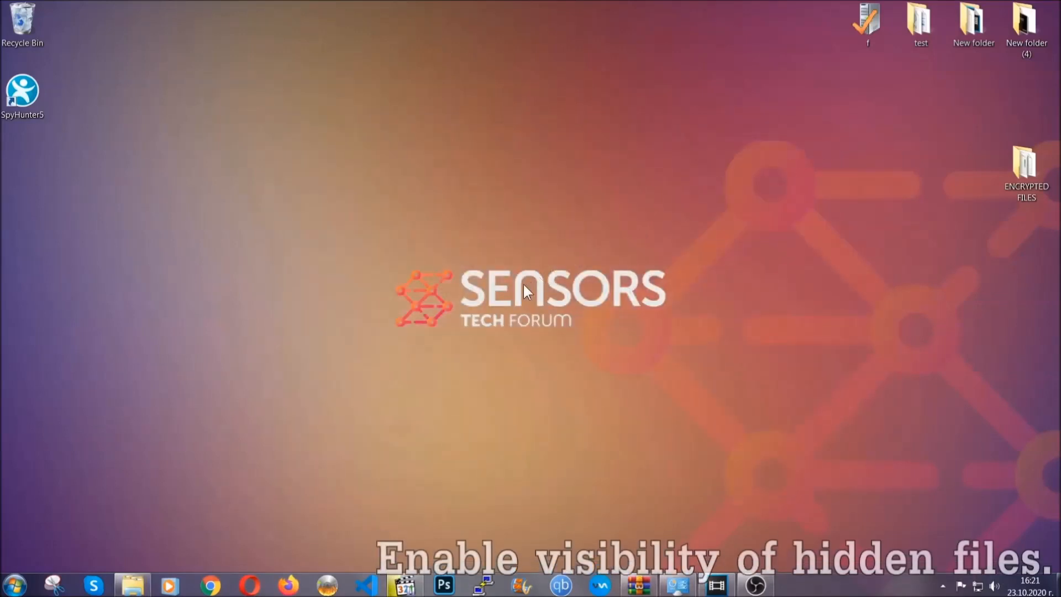
pyautogui.moveTo(75, 524)
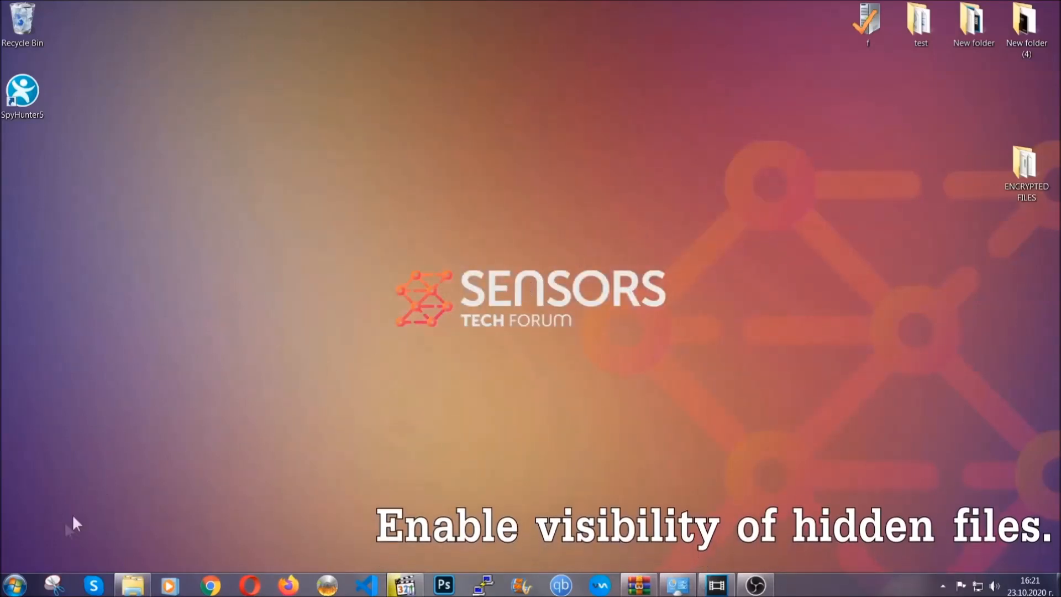
# - Search the Start menu for 'show hidden files and folders' and bring up Folder Options View settings
pyautogui.click(13, 584)
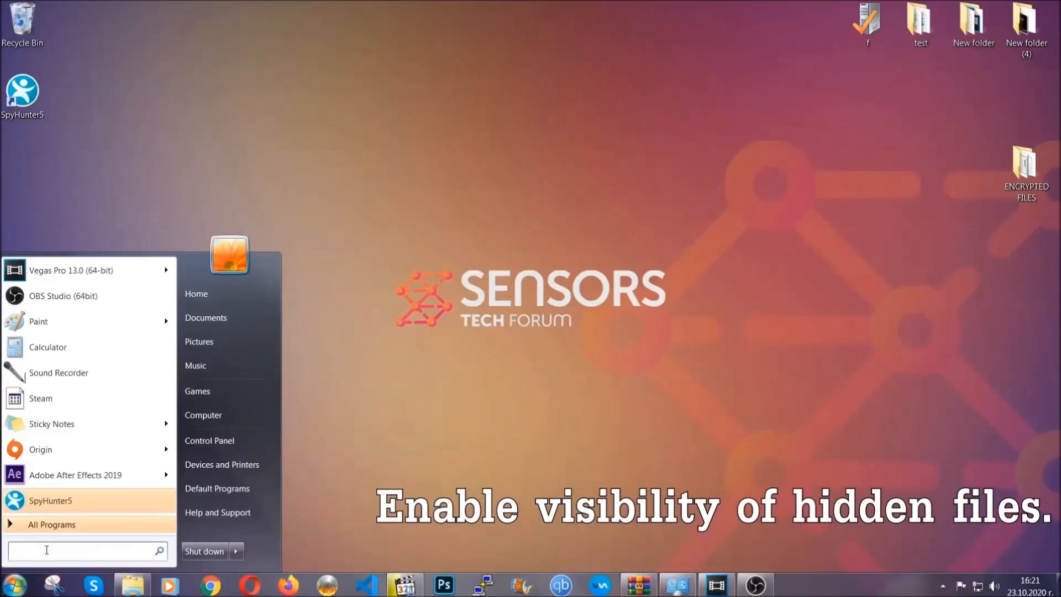
pyautogui.write('s')
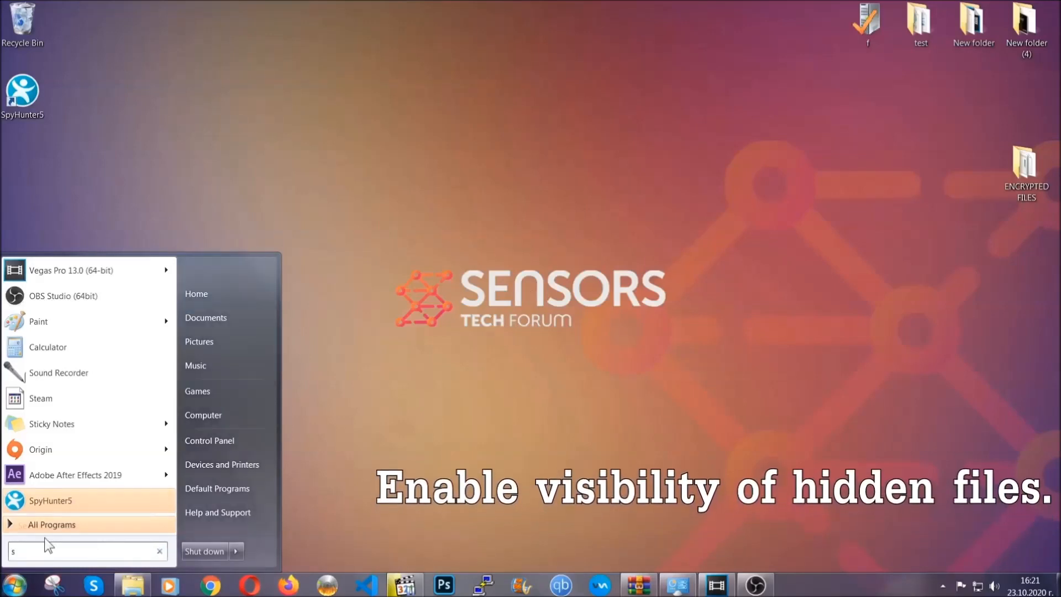
pyautogui.write('how')
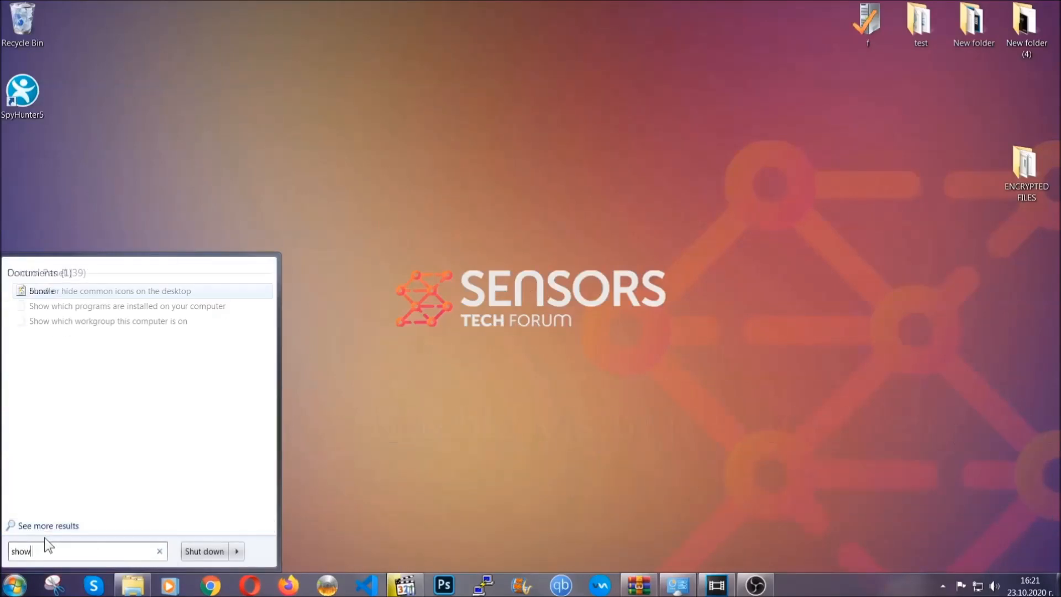
pyautogui.write('hidden files')
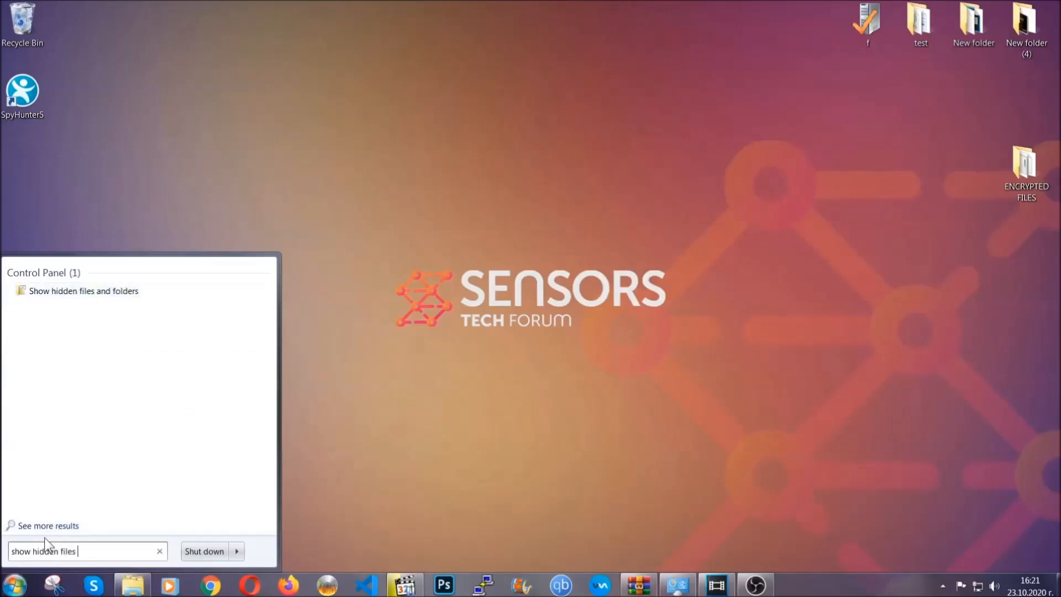
pyautogui.write('and folders')
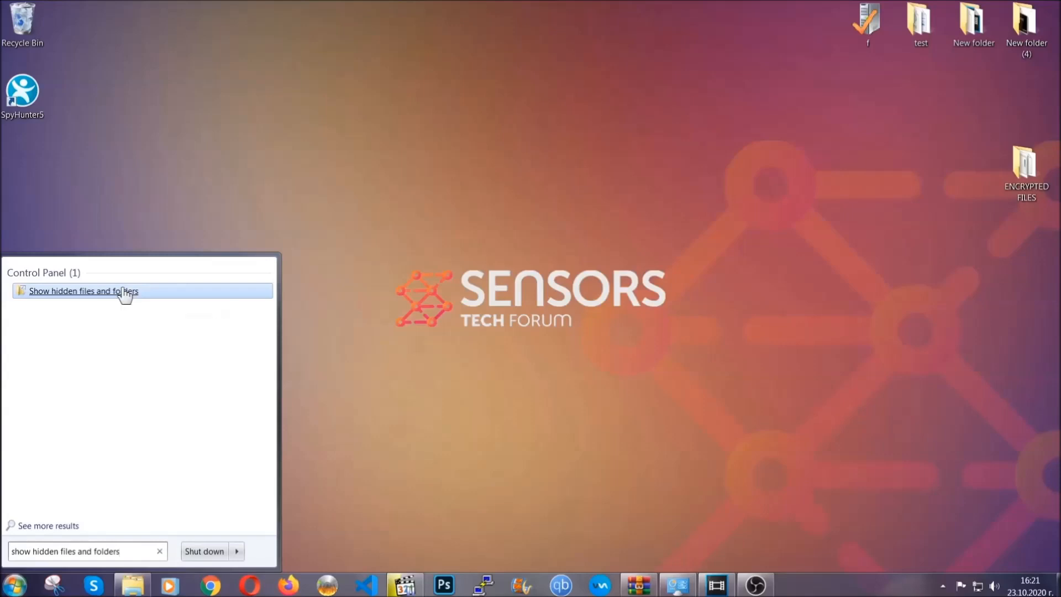
pyautogui.click(83, 291)
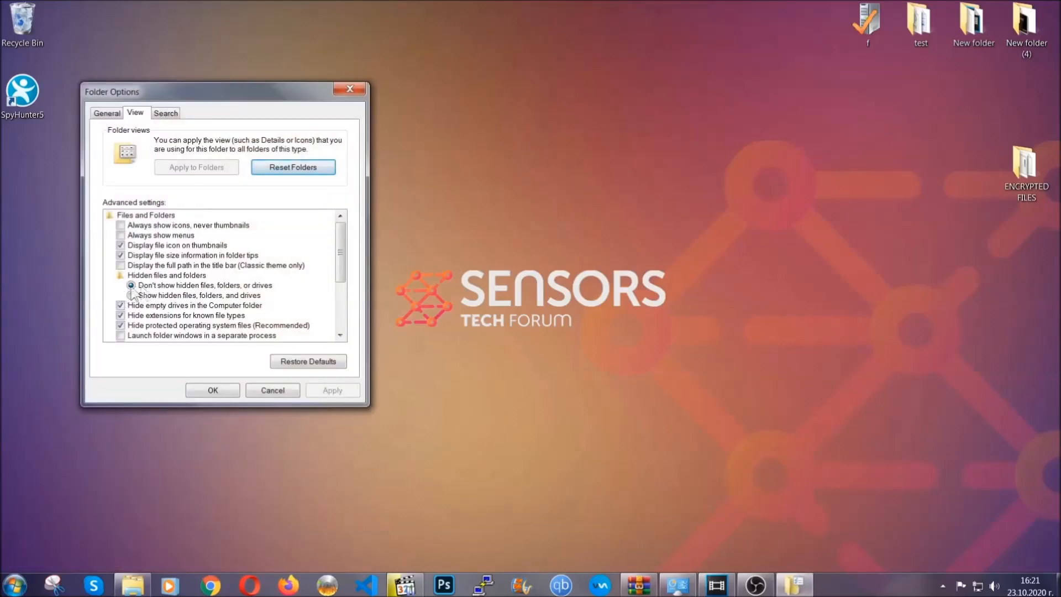
# - Enable 'Show hidden files, folders, and drives', apply it and close Folder Options
pyautogui.click(132, 295)
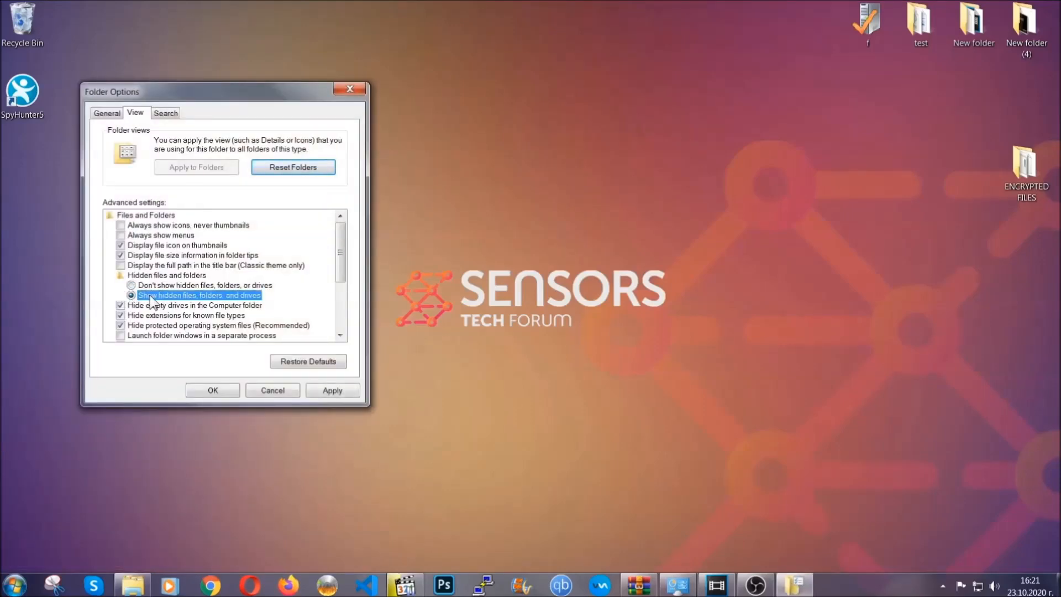
pyautogui.click(332, 390)
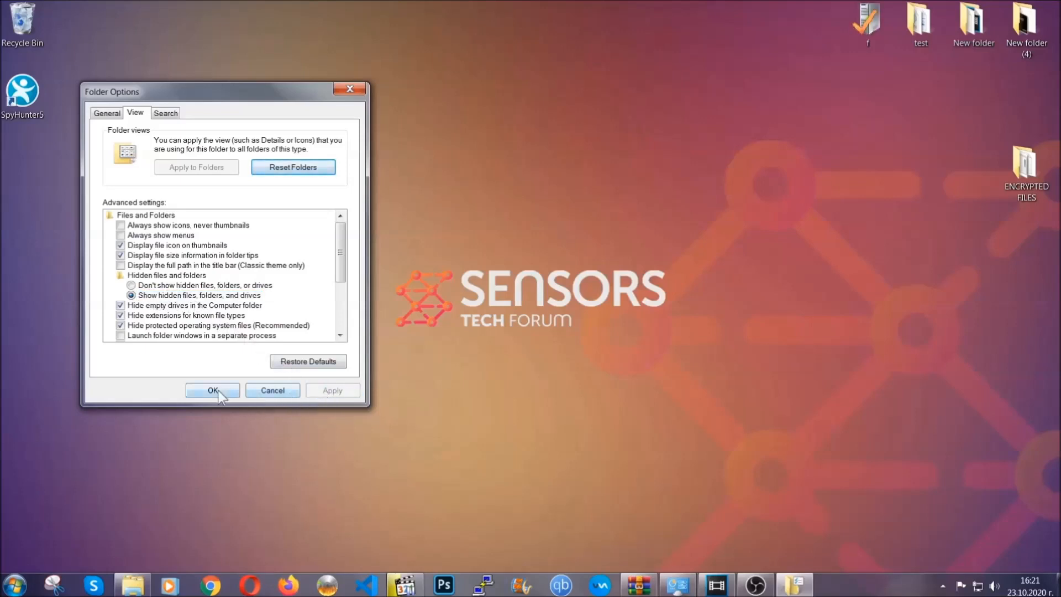
pyautogui.click(212, 390)
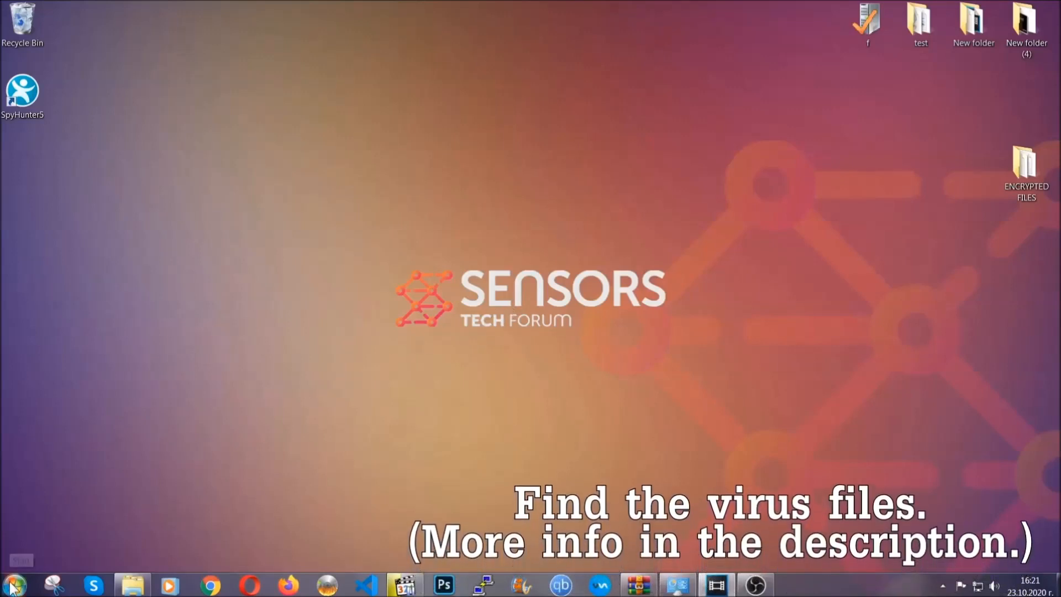
# - Search the whole computer for 'fileextension:exe Example Virus Name'
pyautogui.click(9, 583)
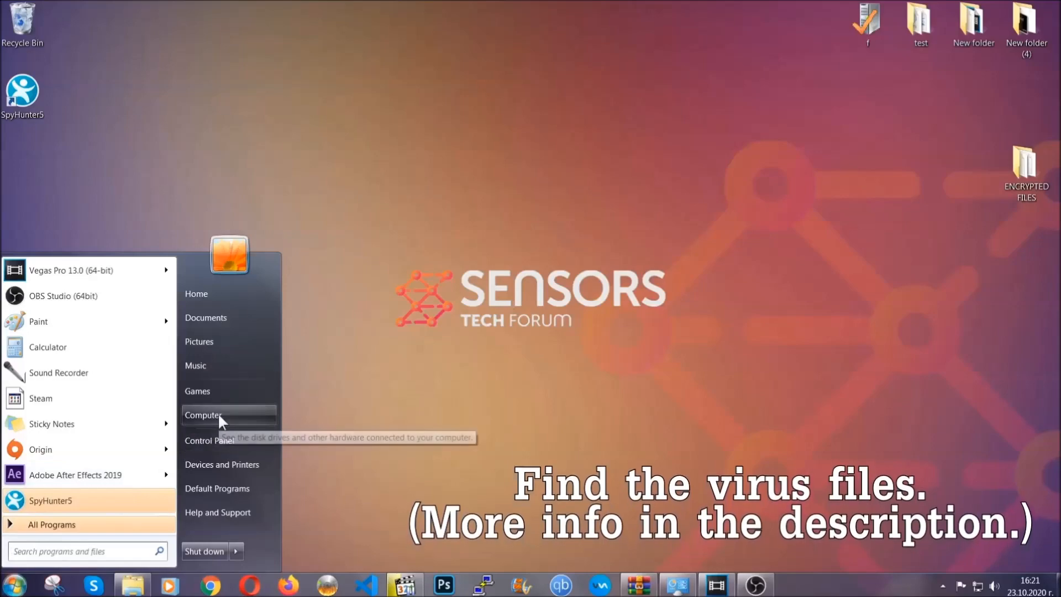
pyautogui.click(203, 414)
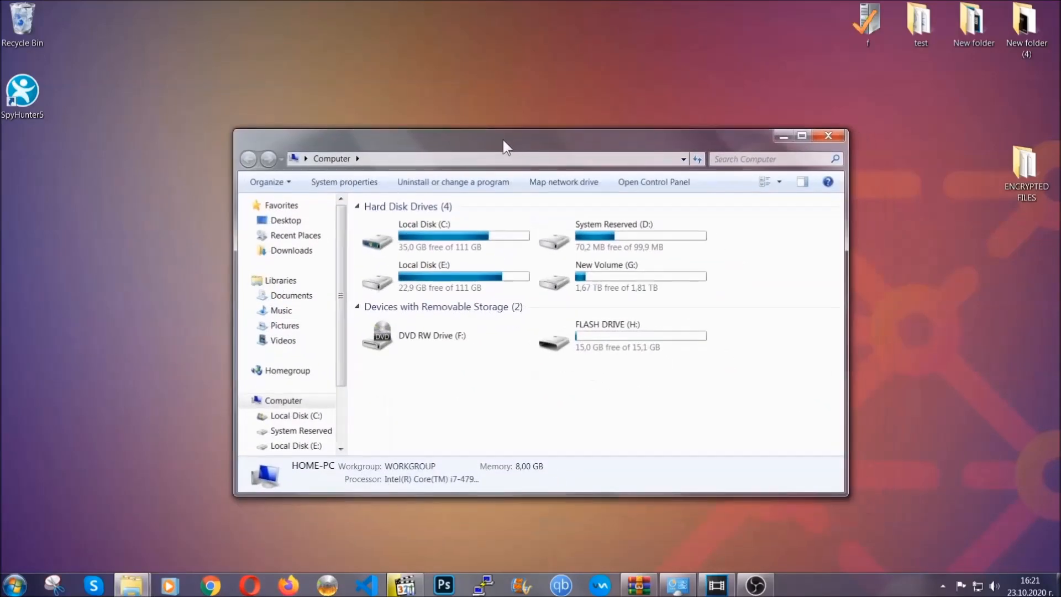
pyautogui.click(771, 158)
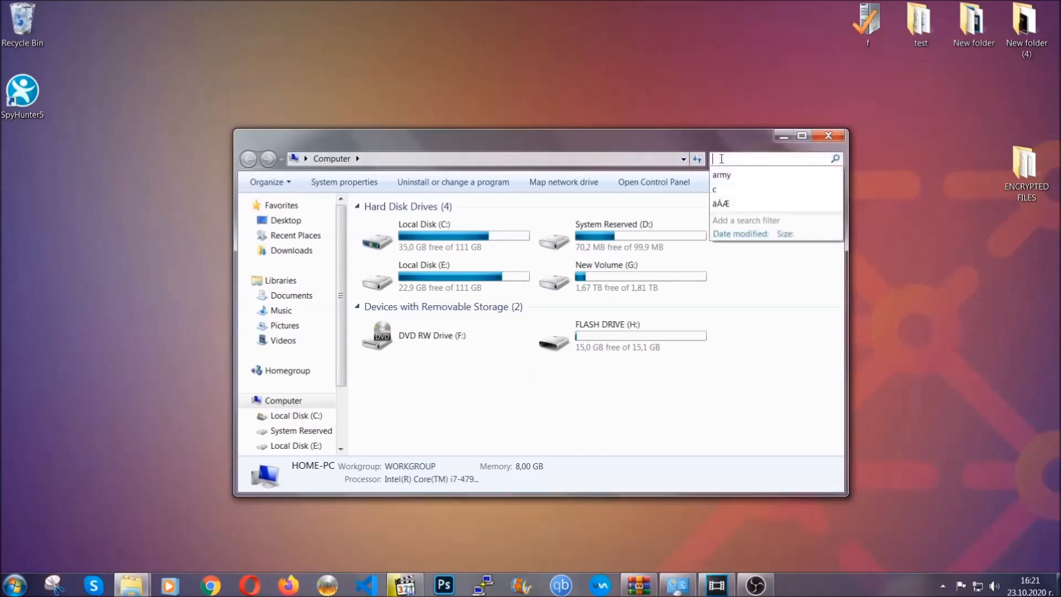
pyautogui.write('fileextension')
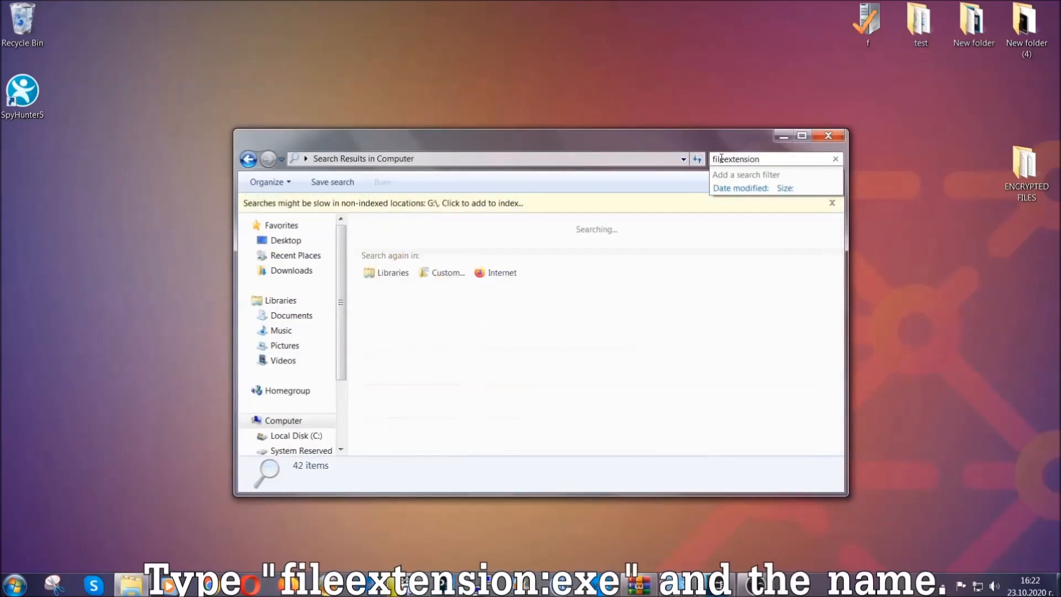
pyautogui.write(':exe E')
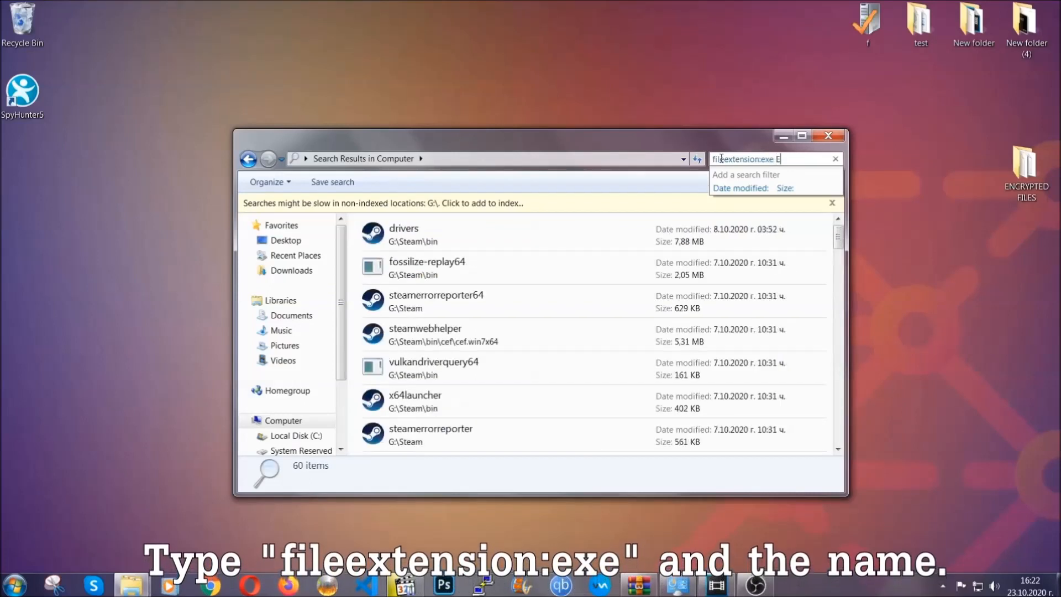
pyautogui.write('xample Virus Name')
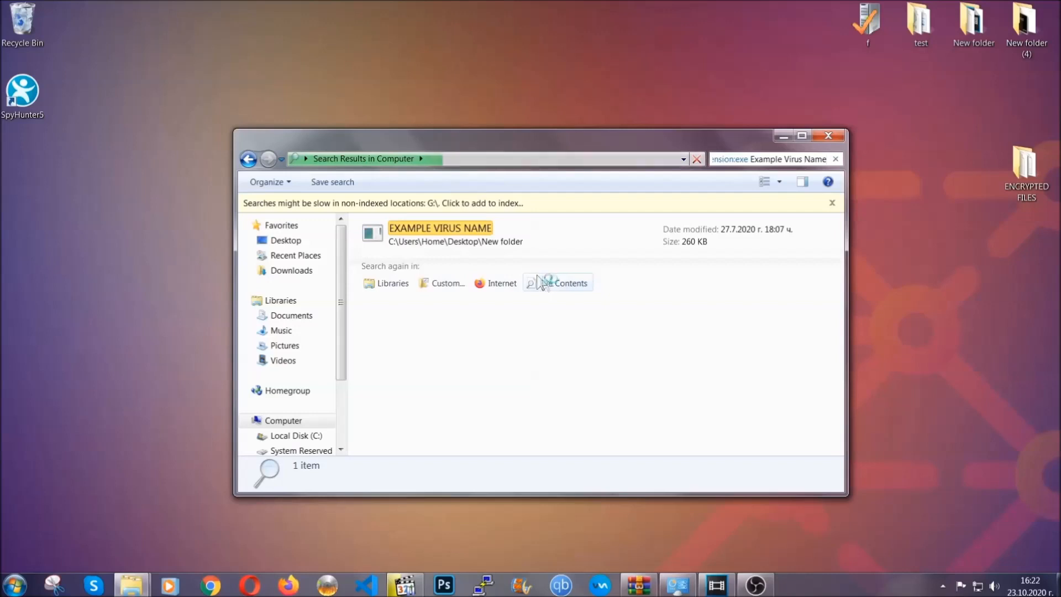
# - Delete the found EXAMPLE VIRUS NAME file to the Recycle Bin and close the results window
pyautogui.click(440, 234)
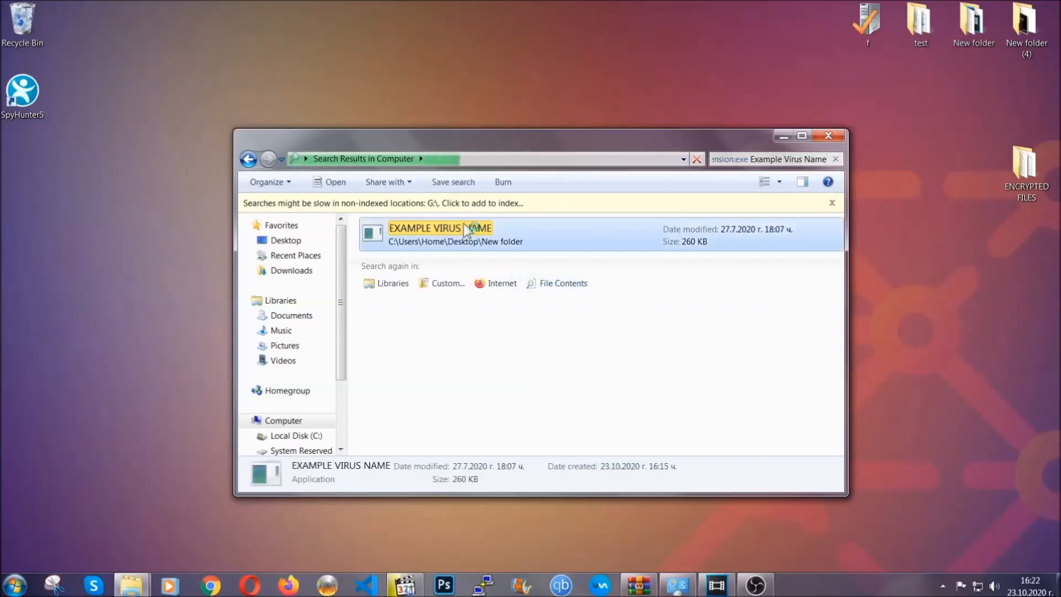
pyautogui.rightClick(440, 234)
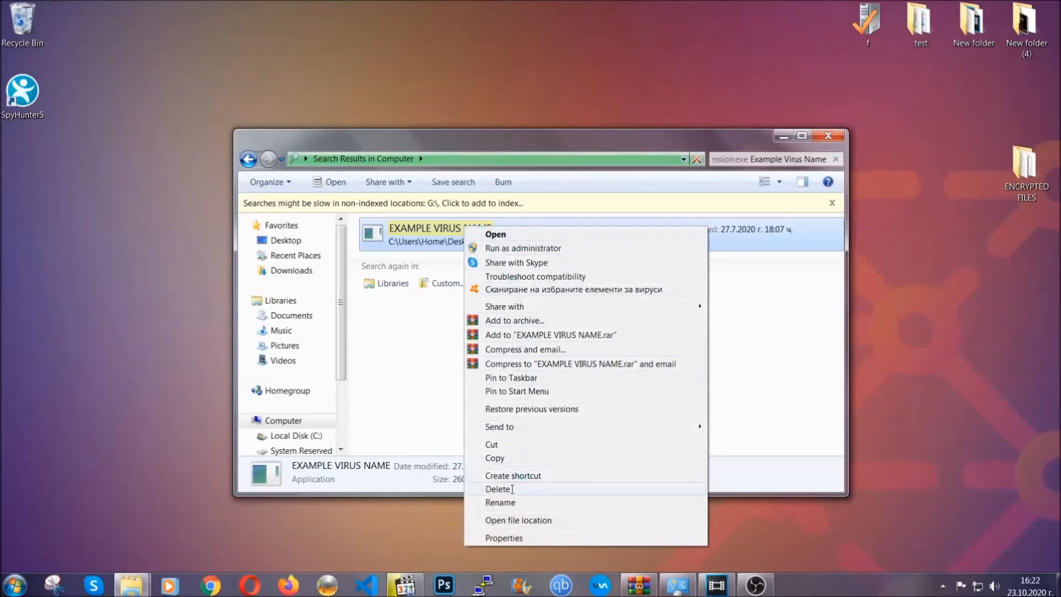
pyautogui.click(498, 488)
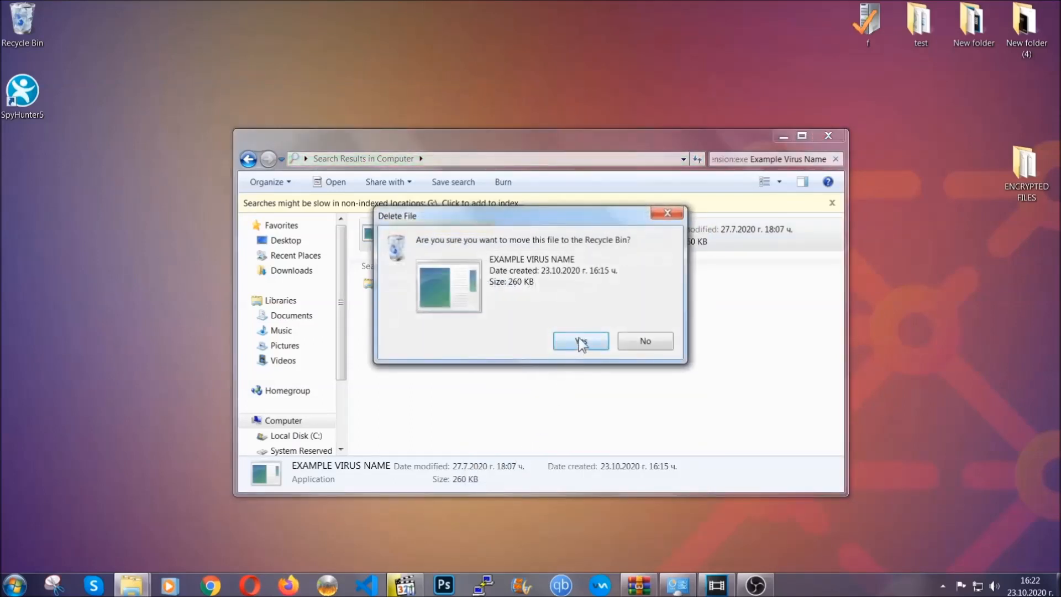
pyautogui.click(580, 341)
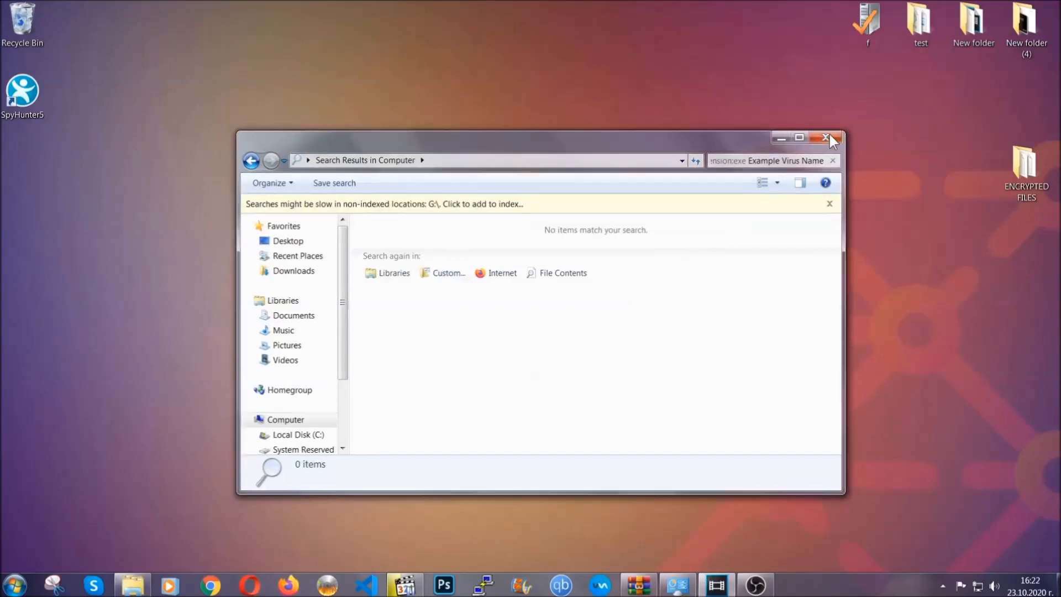
pyautogui.click(828, 138)
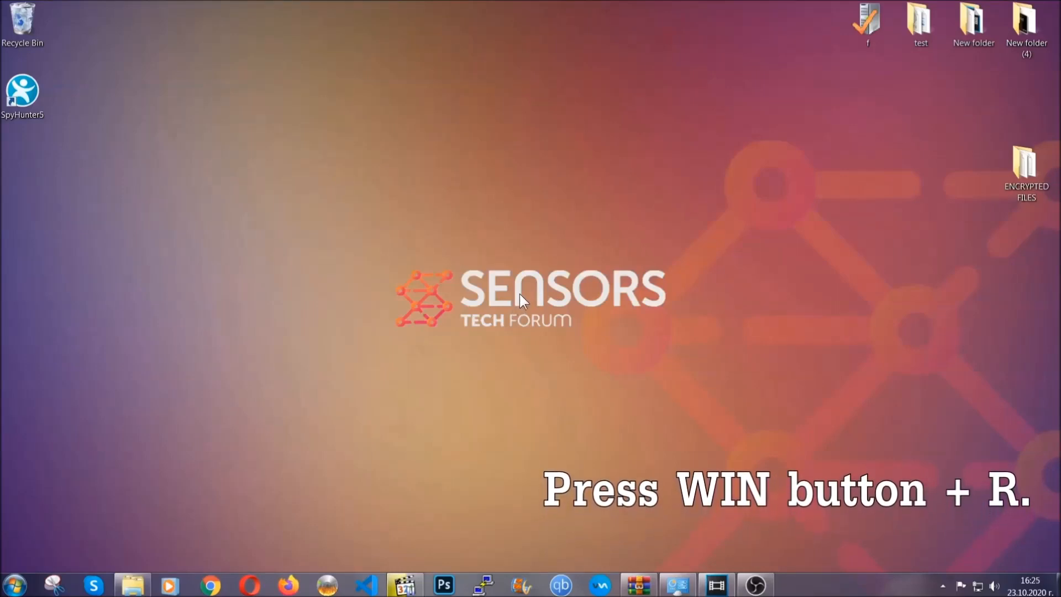
pyautogui.press('win+r')
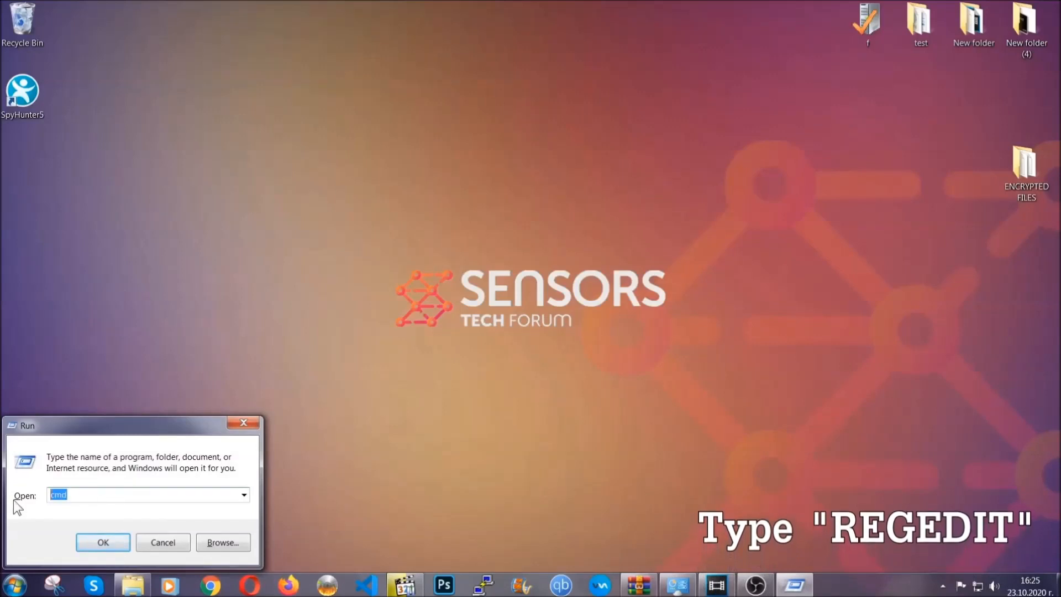
# - Launch REGEDIT from the Run box and start a File > Export of the registry
pyautogui.write('REGEDIT')
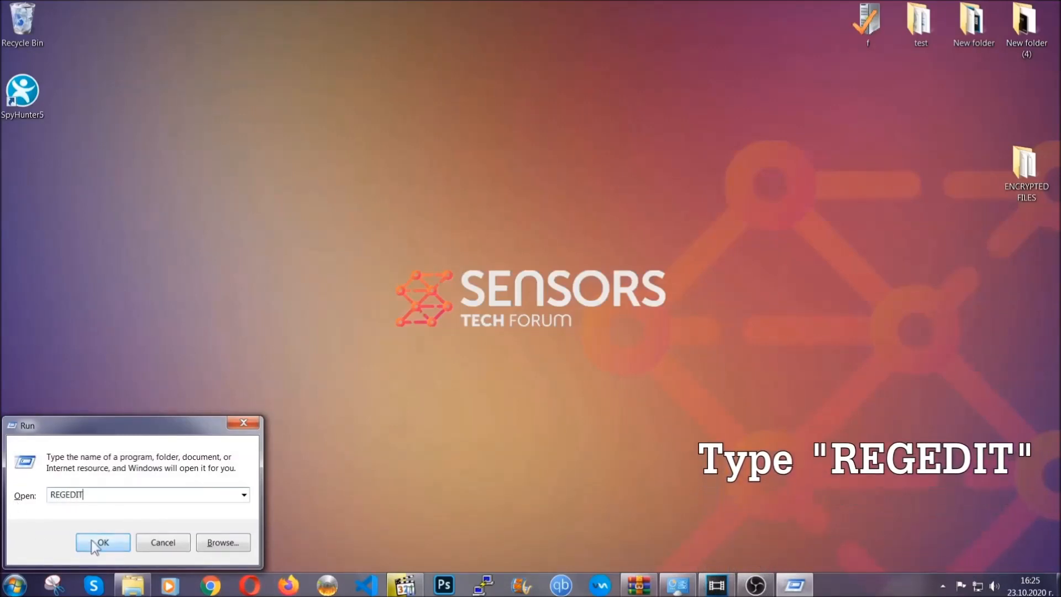
pyautogui.click(101, 542)
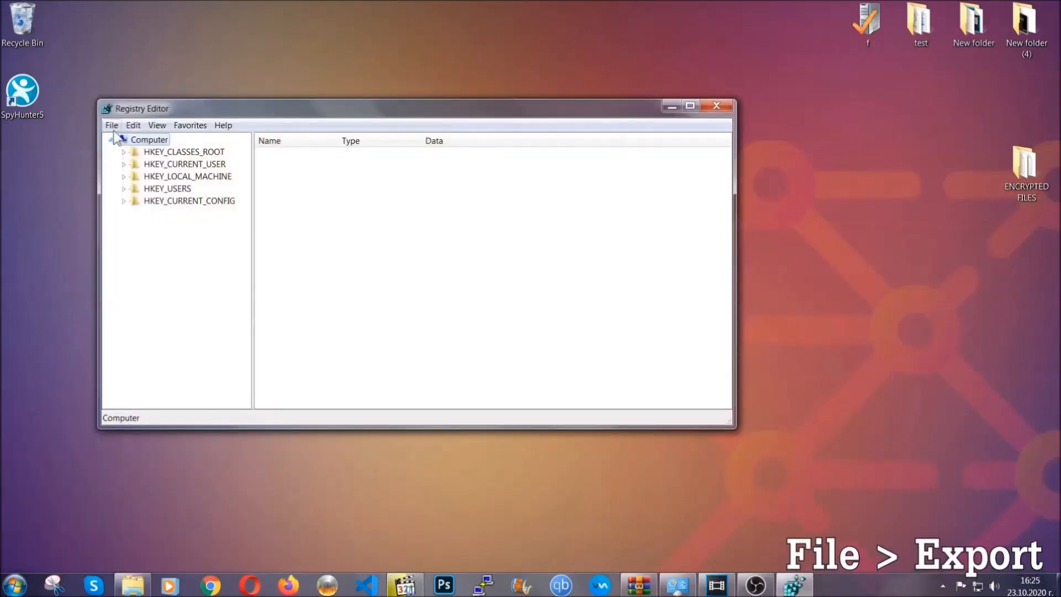
pyautogui.click(111, 124)
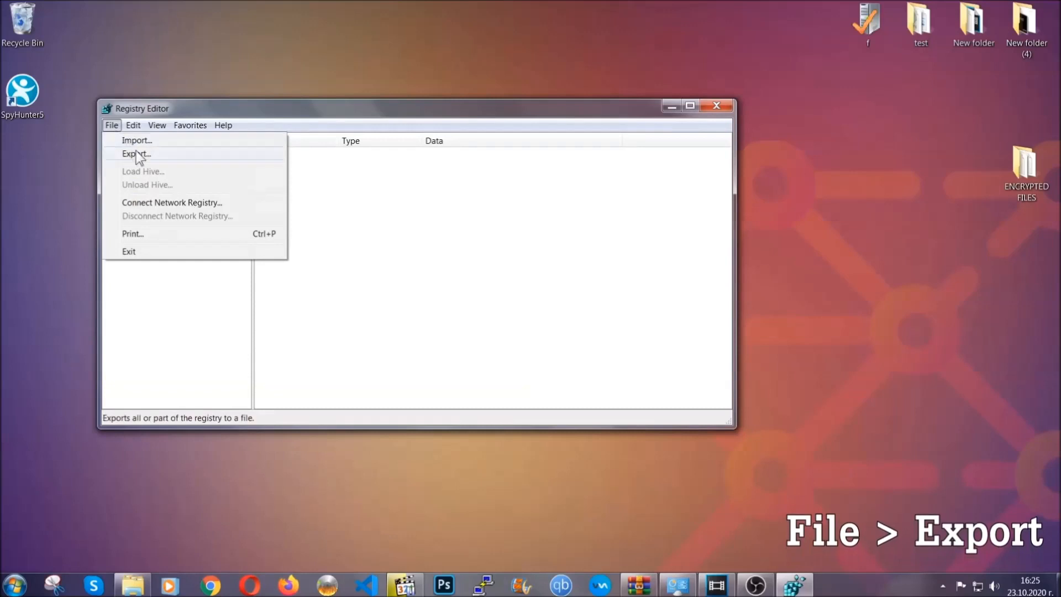
pyautogui.click(136, 154)
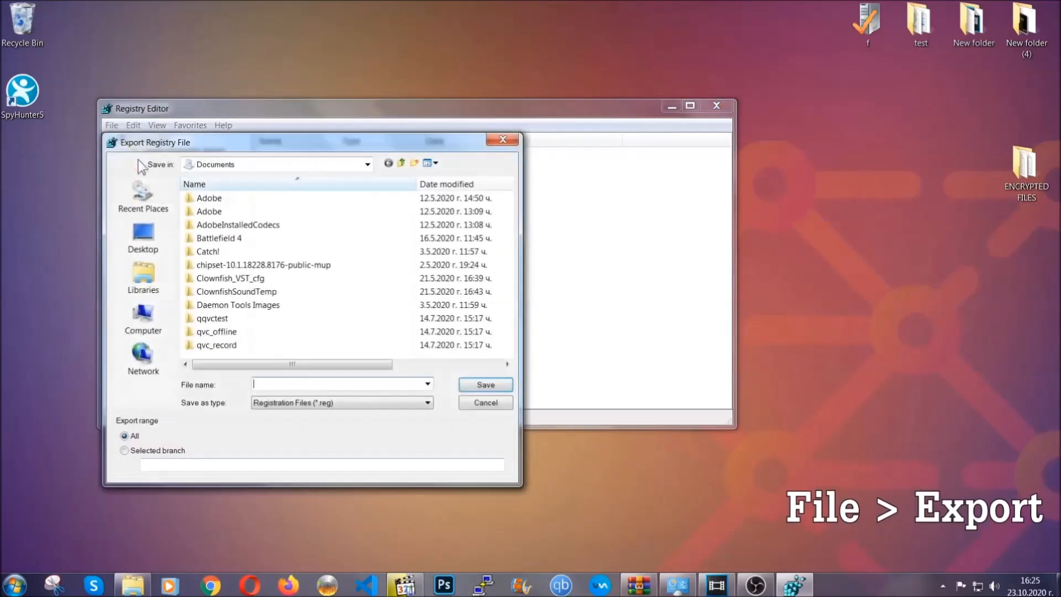
# - Save the full registry export to the Desktop as BACKUP
pyautogui.click(143, 236)
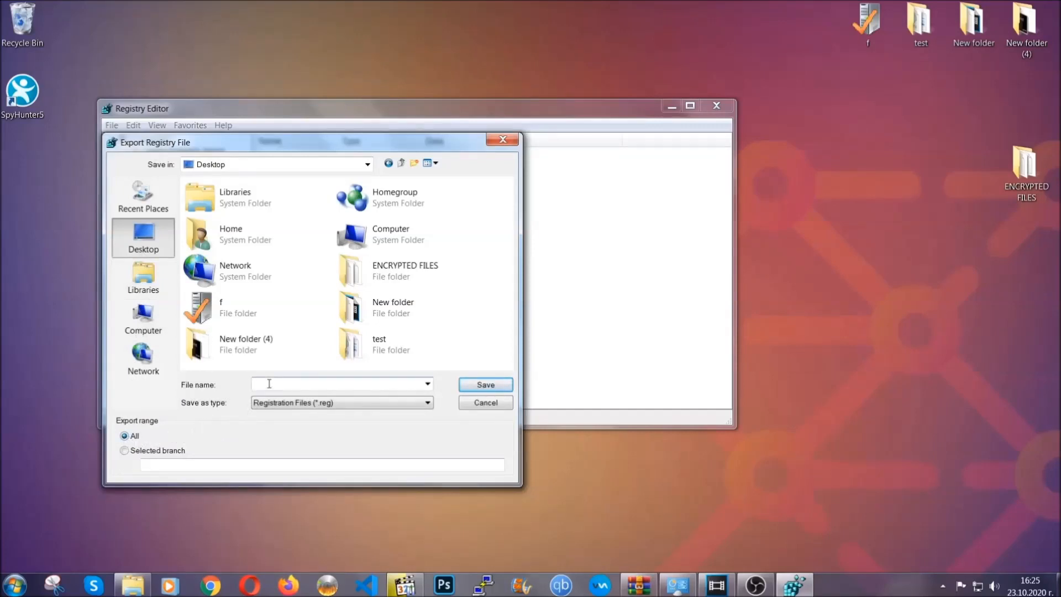
pyautogui.write('BACKUP')
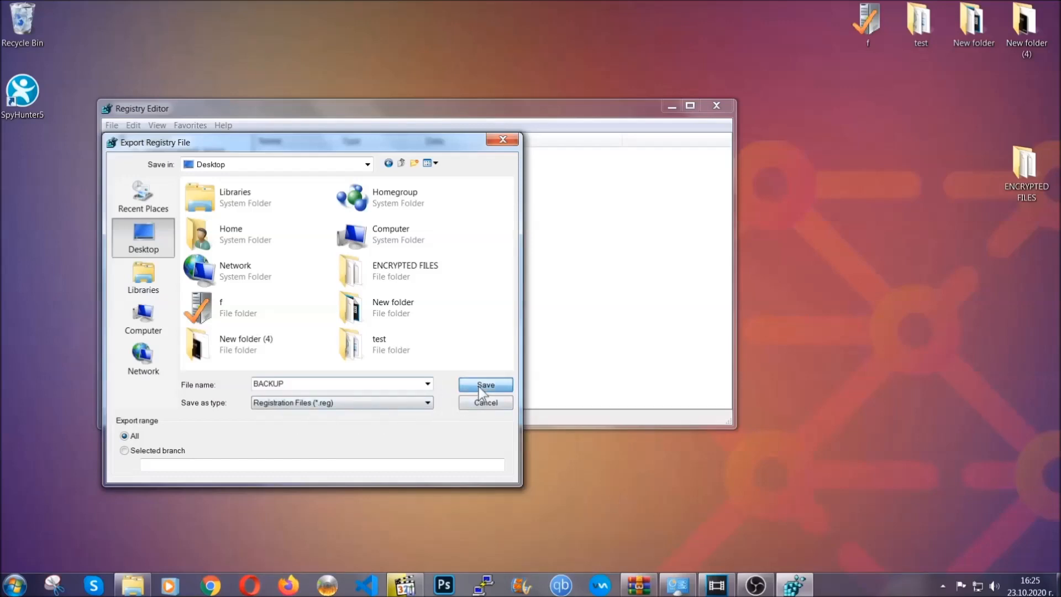
pyautogui.click(484, 384)
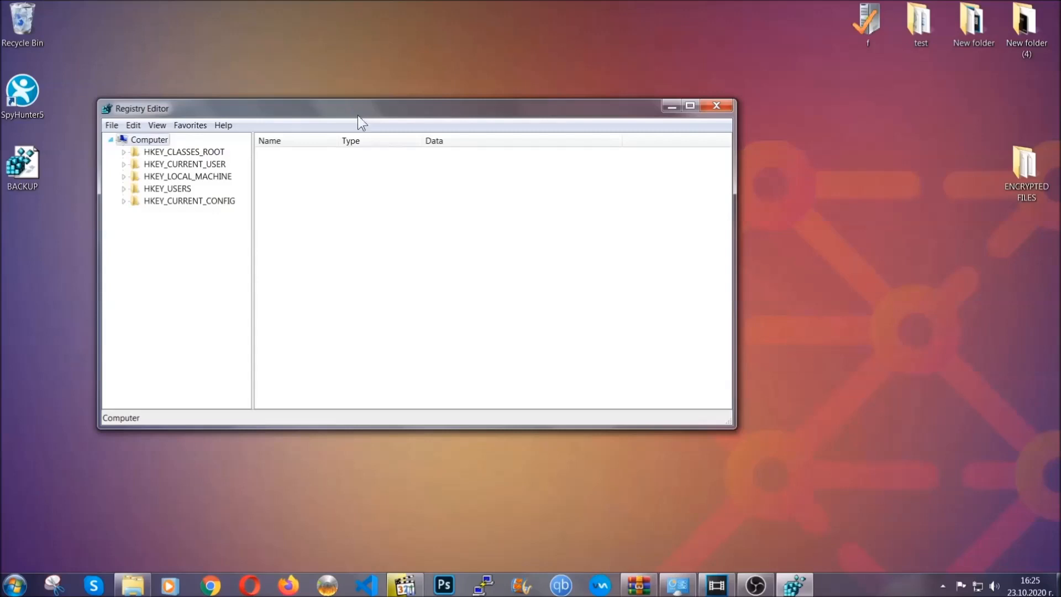
# - Bring up Registry Editor's Find box with only Keys checked
pyautogui.moveTo(358, 108); pyautogui.dragTo(417, 142)
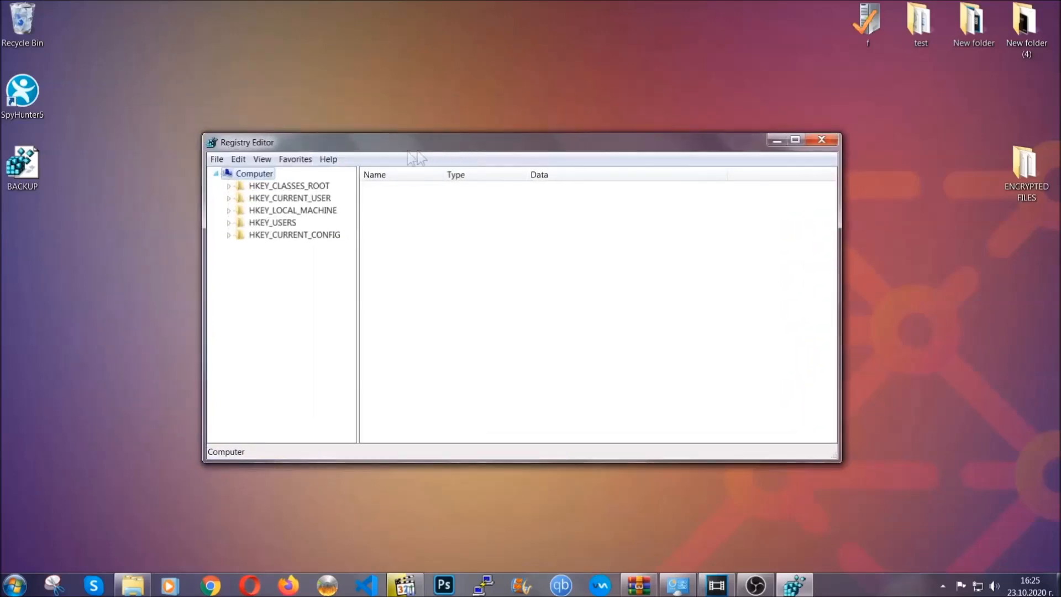
pyautogui.click(216, 158)
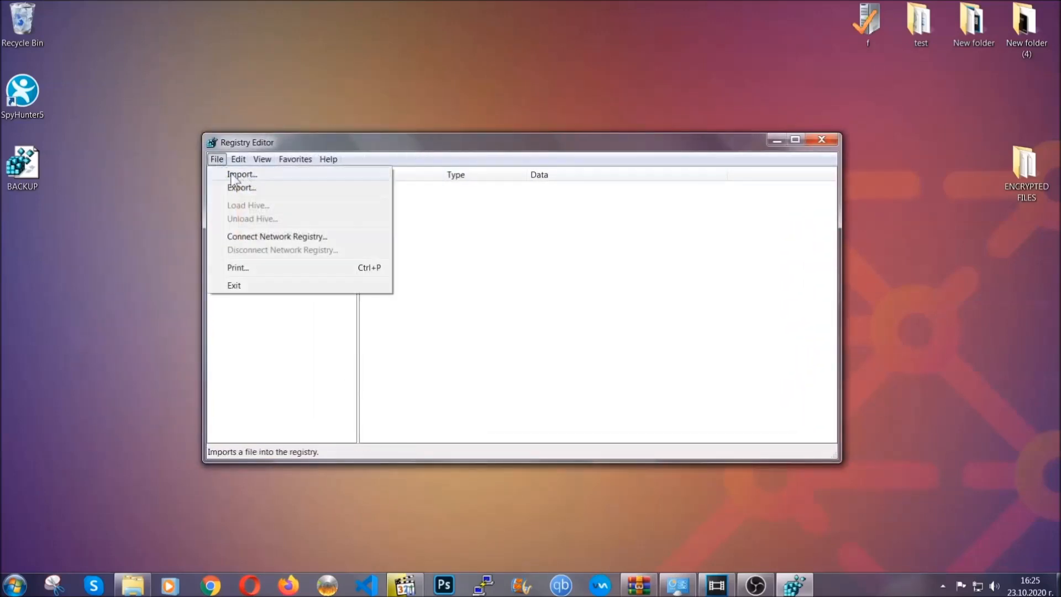
pyautogui.moveTo(224, 170)
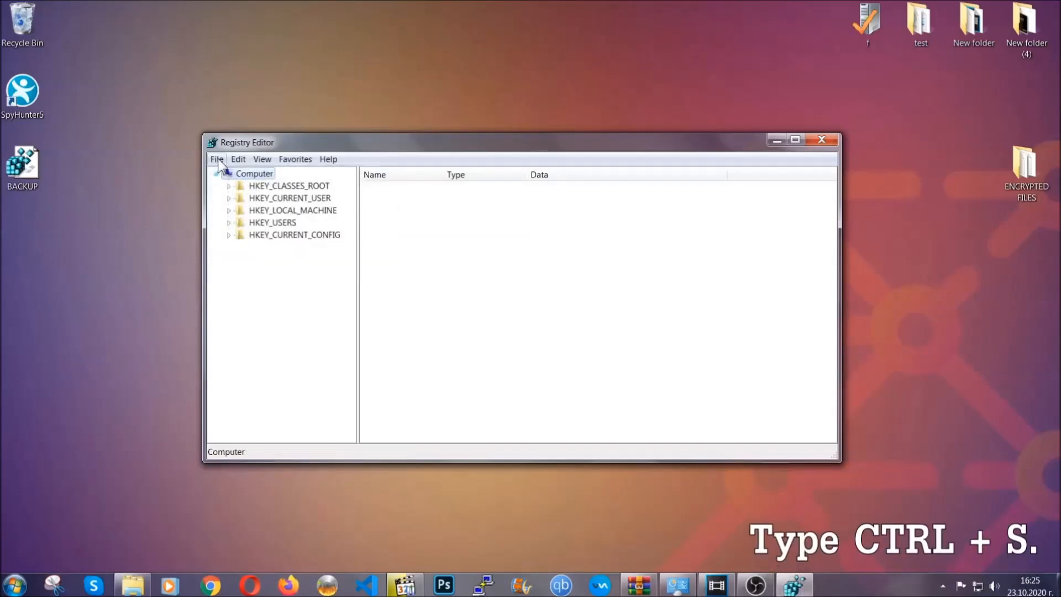
pyautogui.moveTo(511, 291)
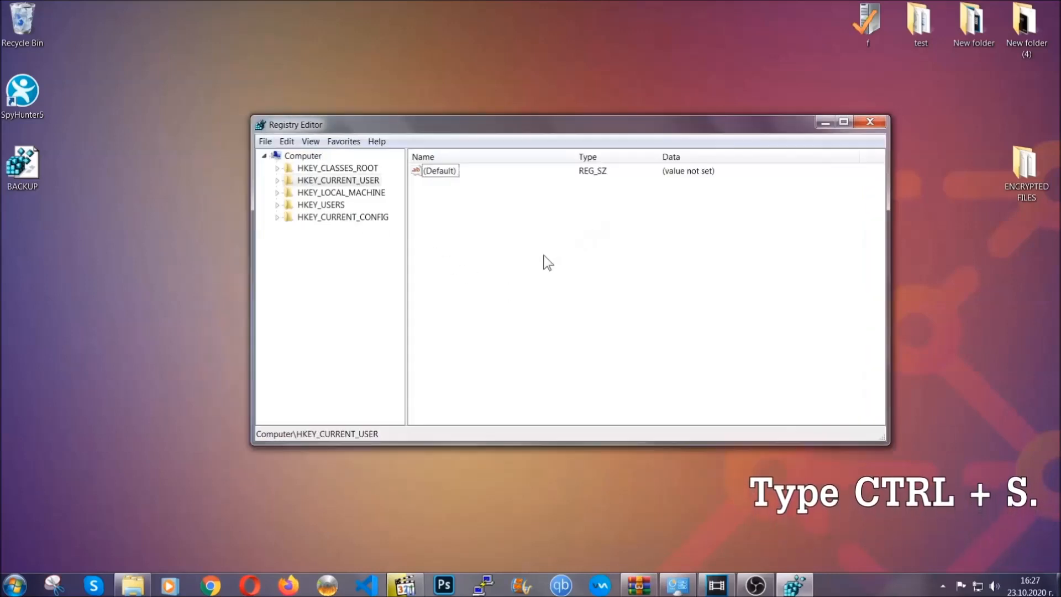
pyautogui.press('ctrl+s')
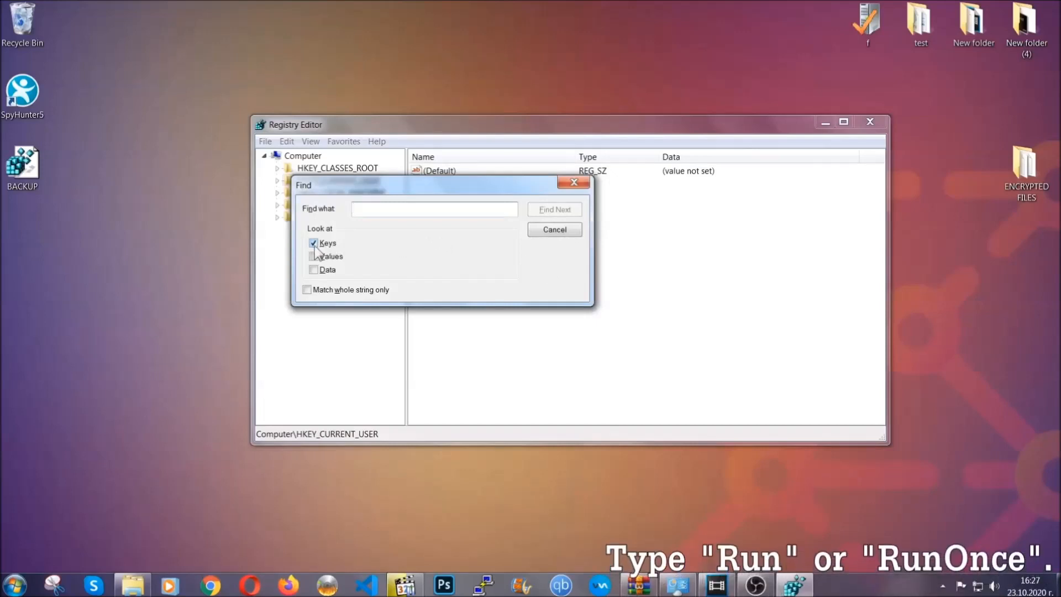
pyautogui.click(314, 243)
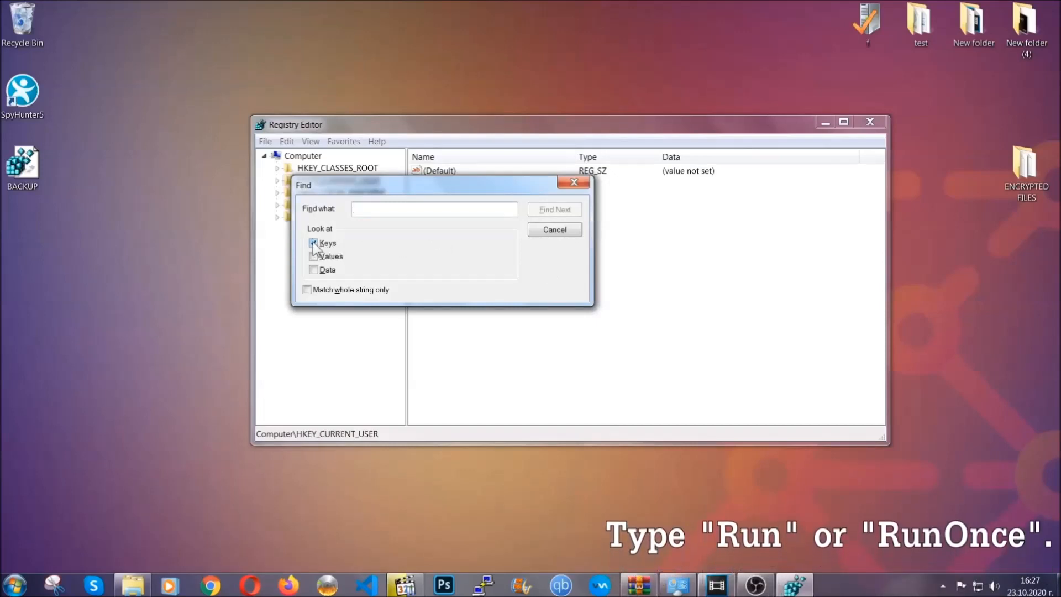
# - Find the RunOnce key and select the current user's Run key
pyautogui.write('R')
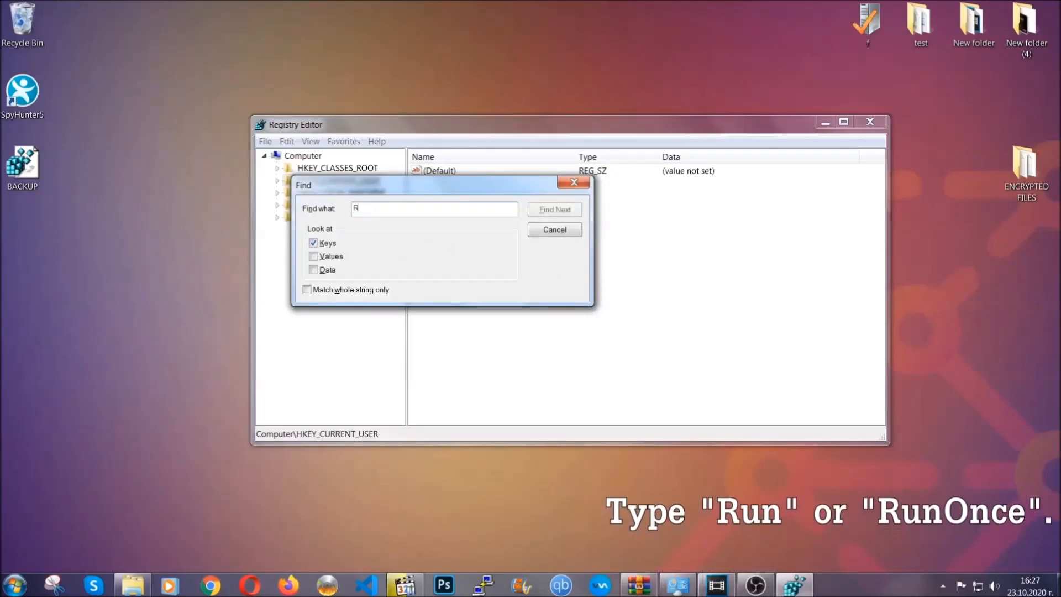
pyautogui.write('unOnce')
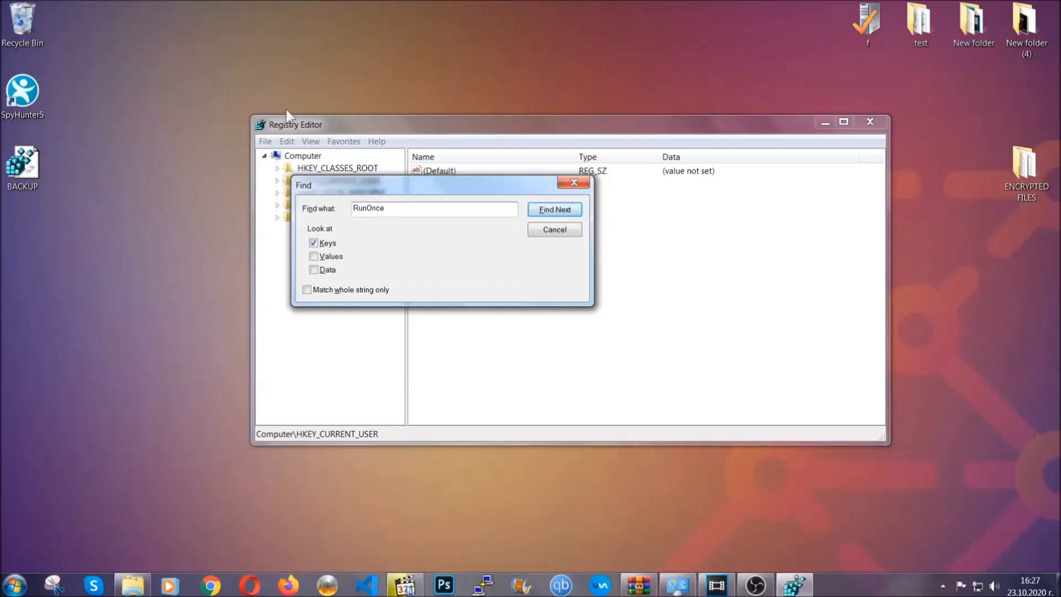
pyautogui.click(554, 210)
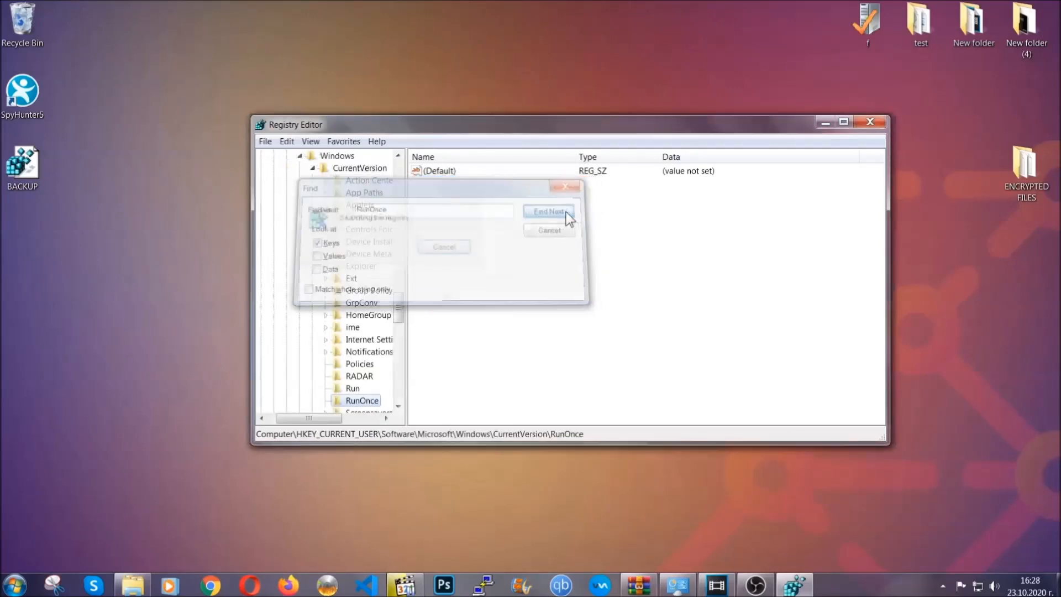
pyautogui.click(548, 211)
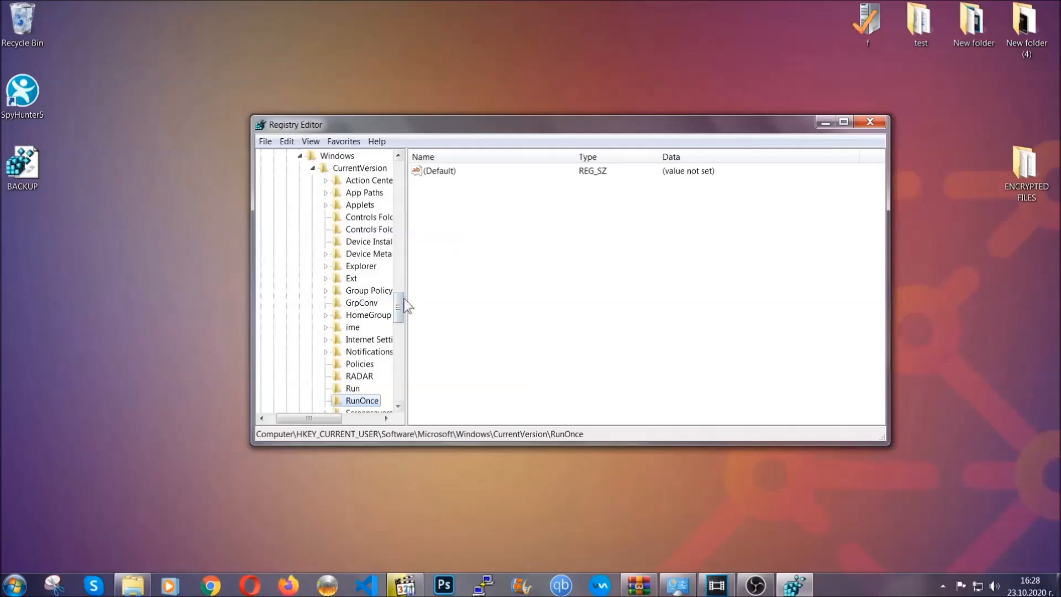
pyautogui.scroll(-3)
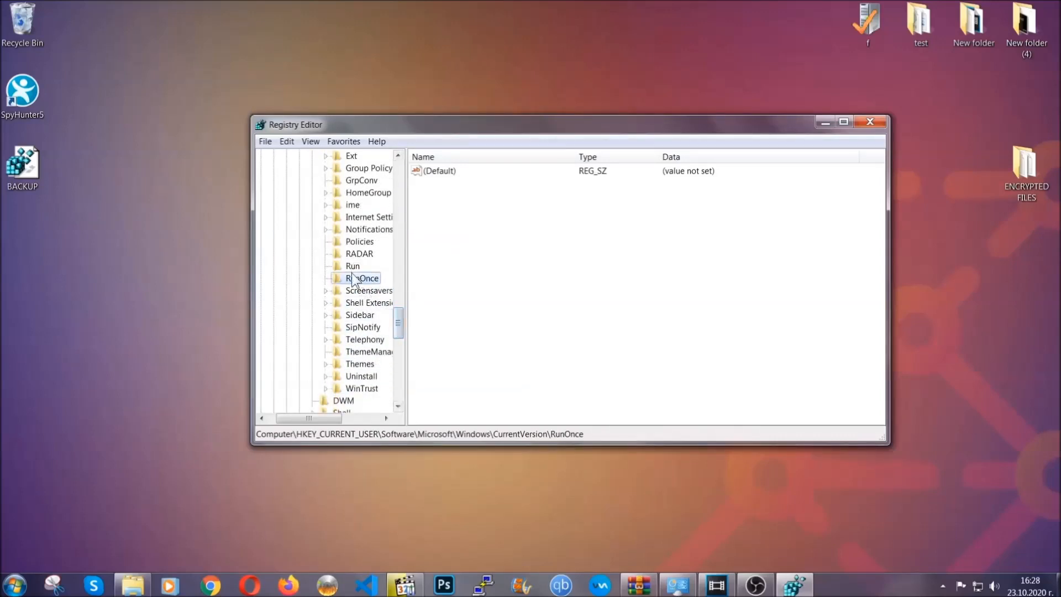
pyautogui.click(352, 265)
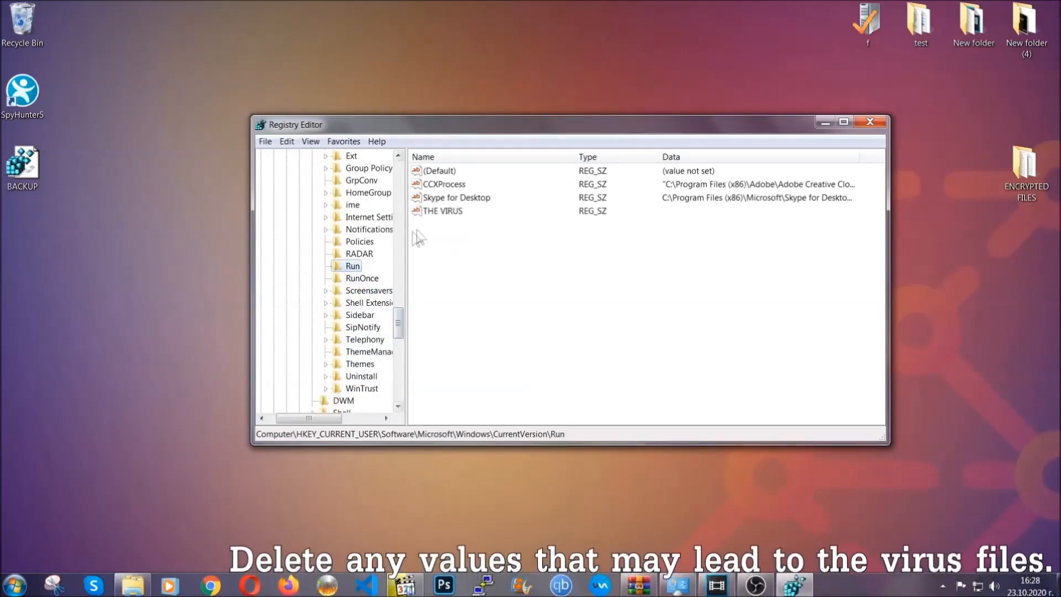
# - Permanently delete THE VIRUS startup value from the Run key
pyautogui.click(443, 210)
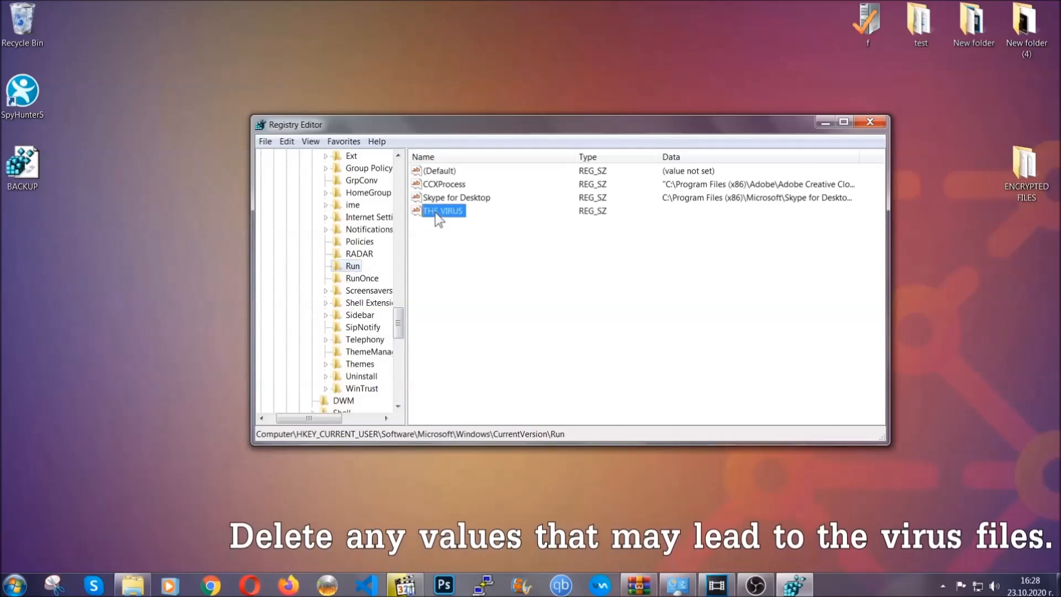
pyautogui.rightClick(444, 210)
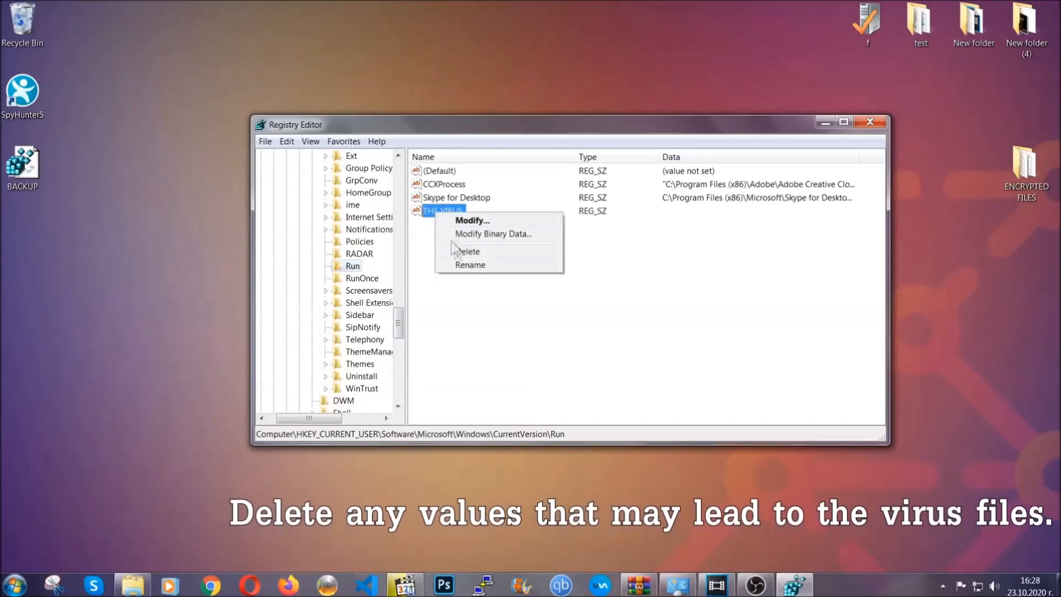
pyautogui.click(467, 251)
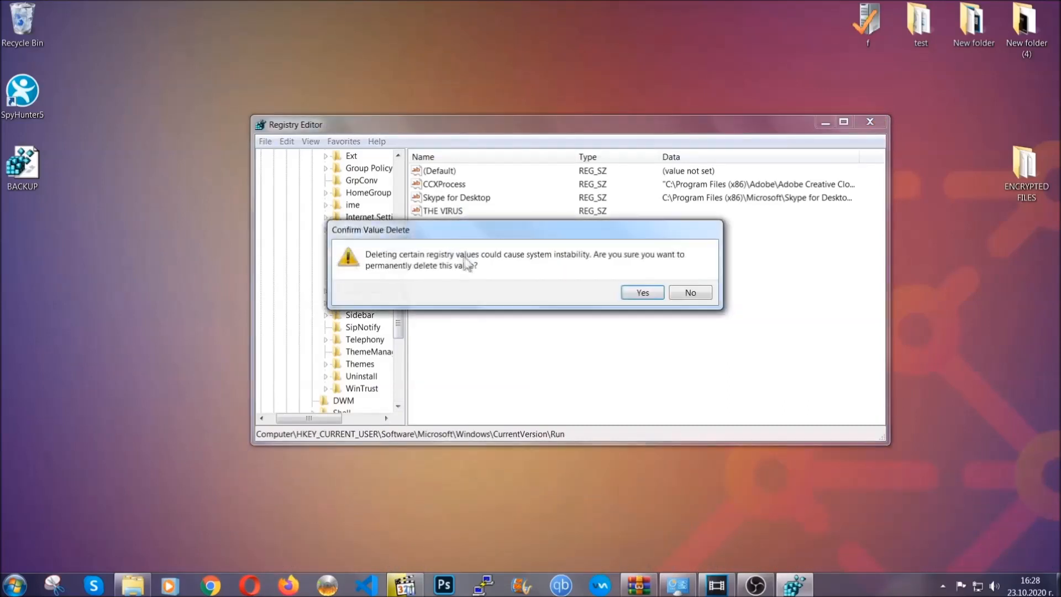
pyautogui.click(641, 292)
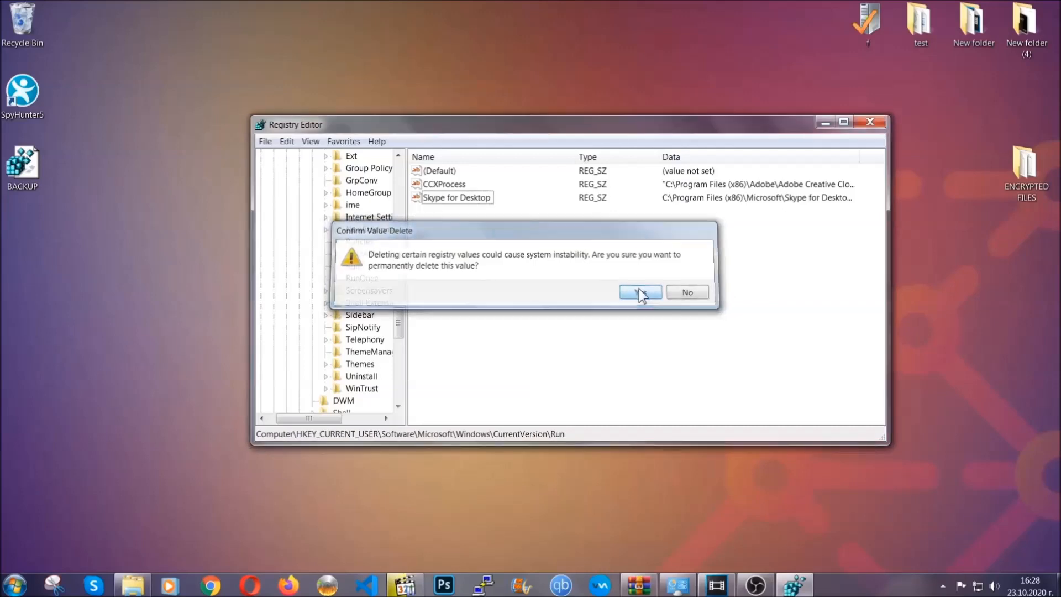
pyautogui.click(640, 292)
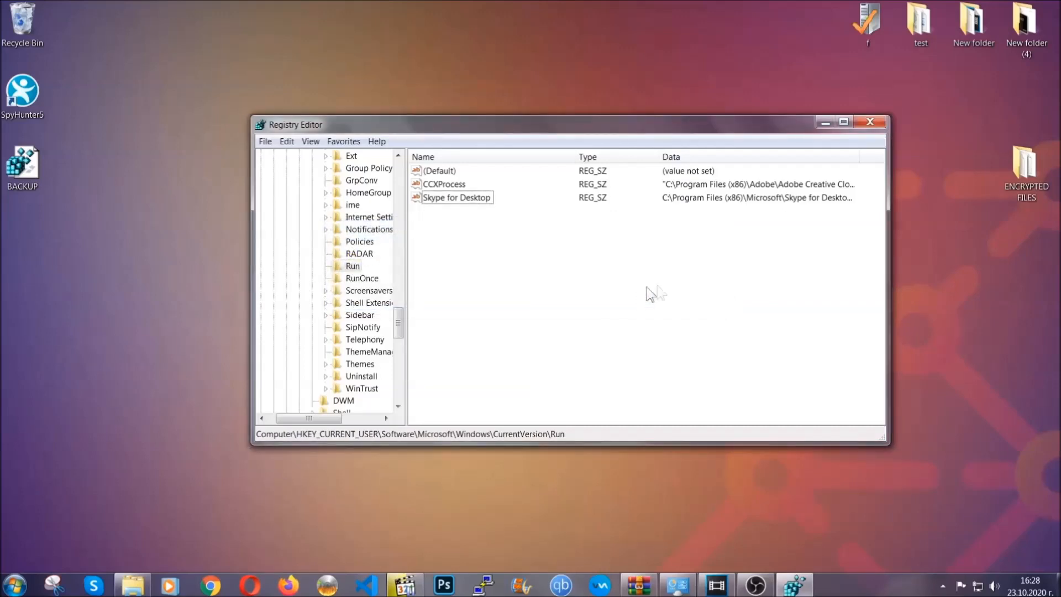
# - Close Registry Editor to return to the desktop
pyautogui.click(870, 122)
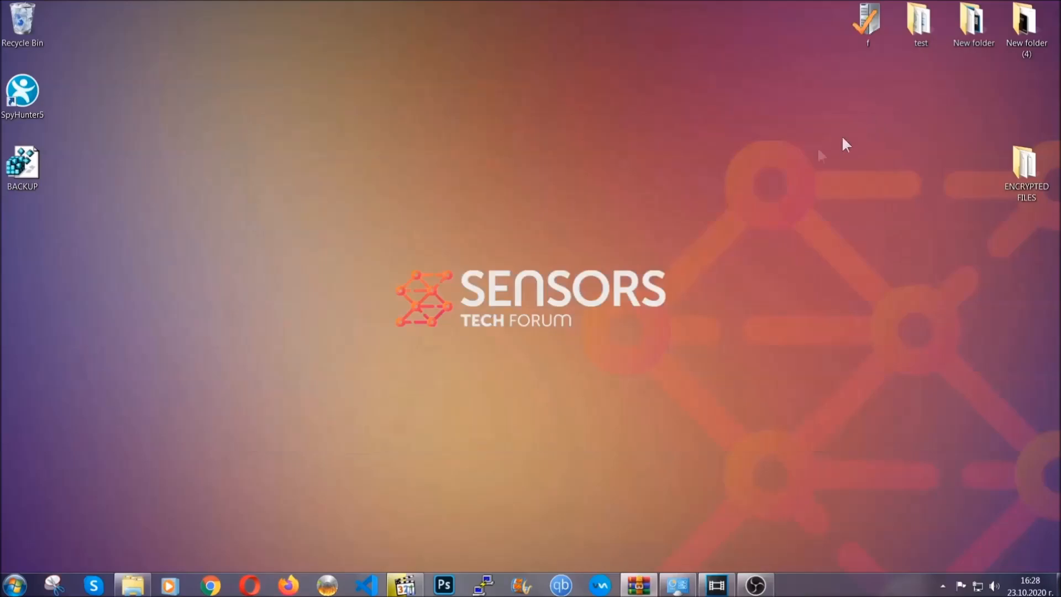
pyautogui.moveTo(511, 266)
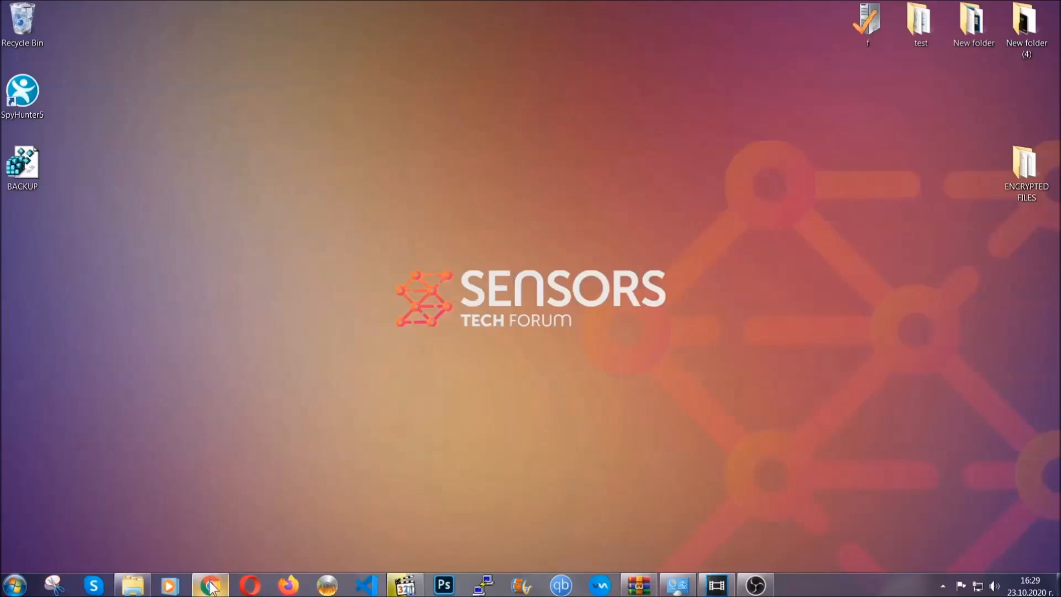
# - Show the SensorsTechForum file-recovery article's URL and scroll to its six restore methods
pyautogui.click(210, 585)
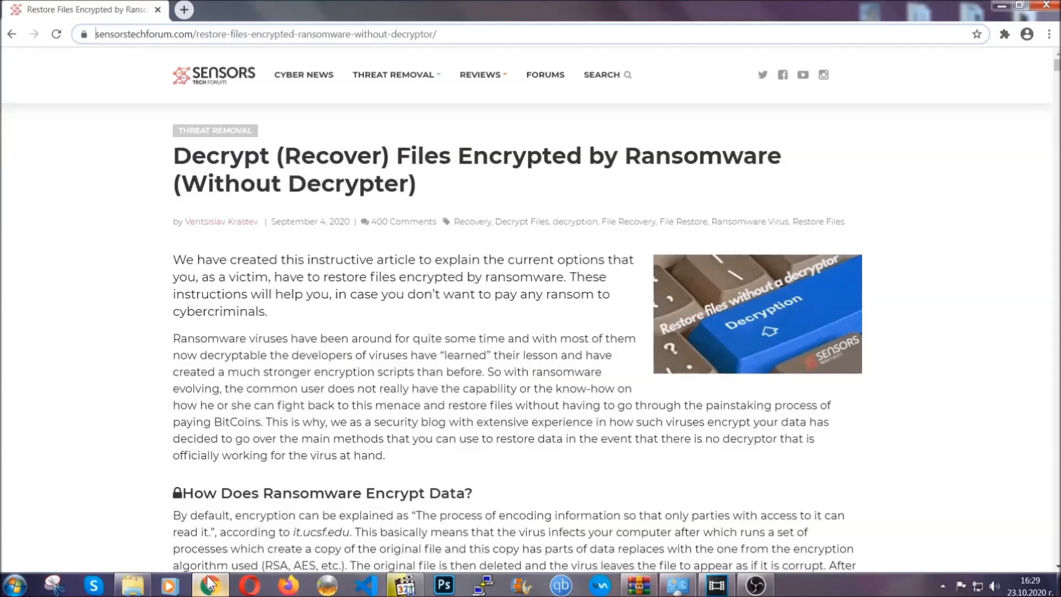
pyautogui.click(267, 34)
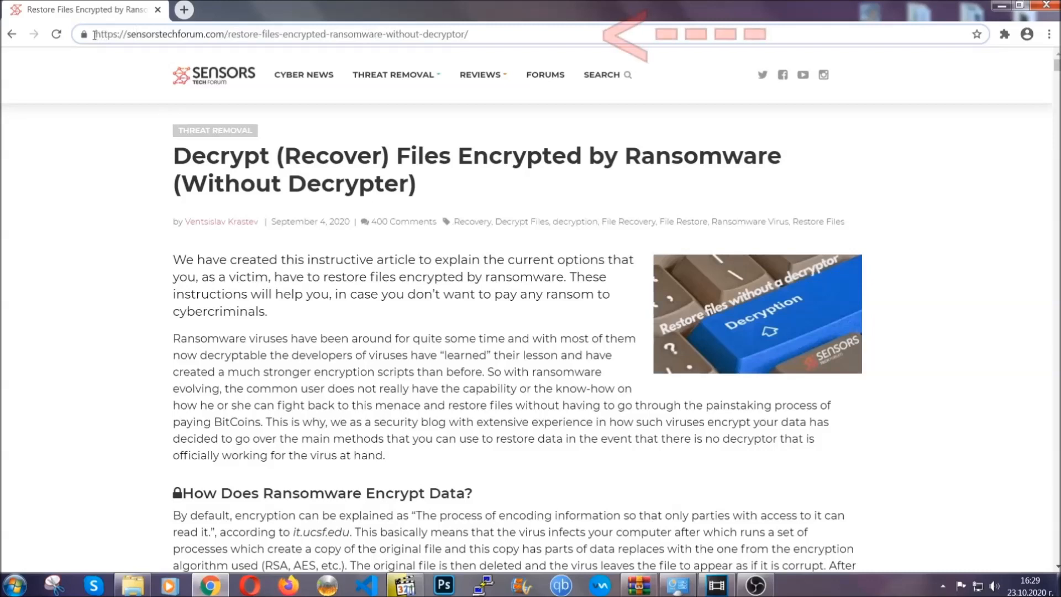
pyautogui.click(271, 35)
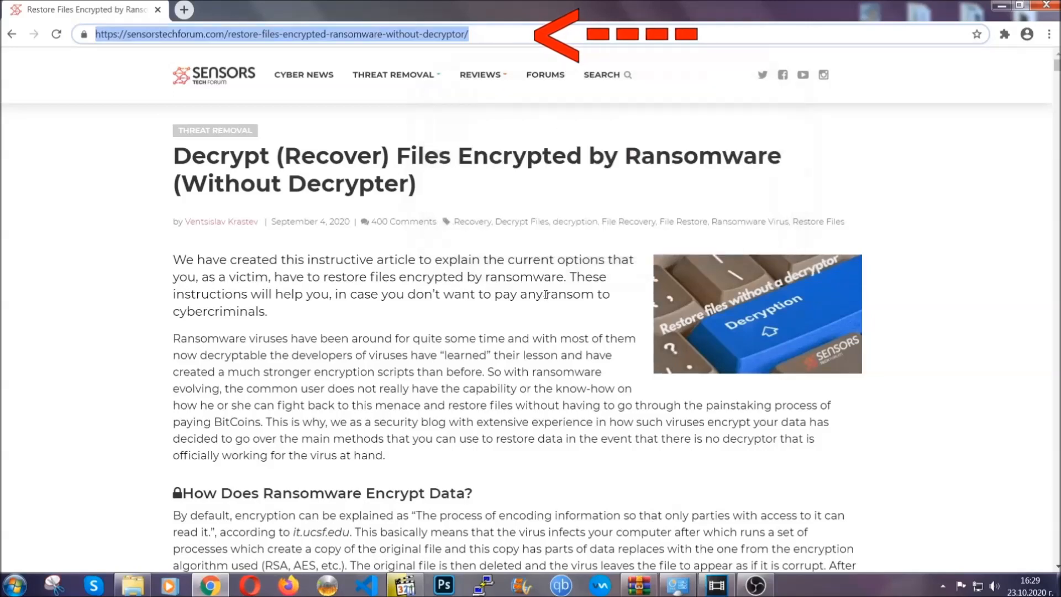
pyautogui.scroll(-3)
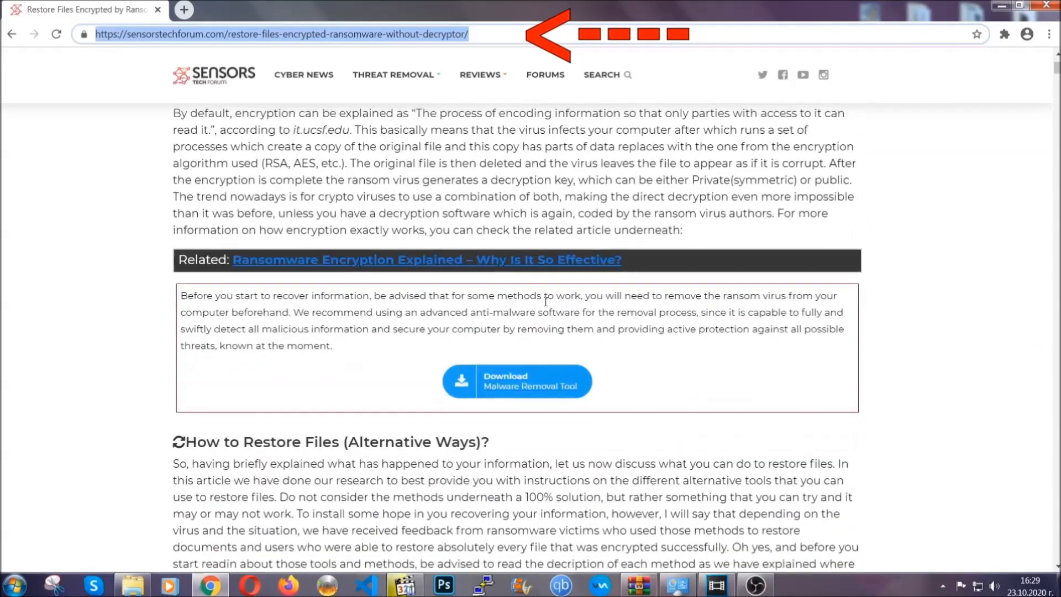
pyautogui.scroll(-3)
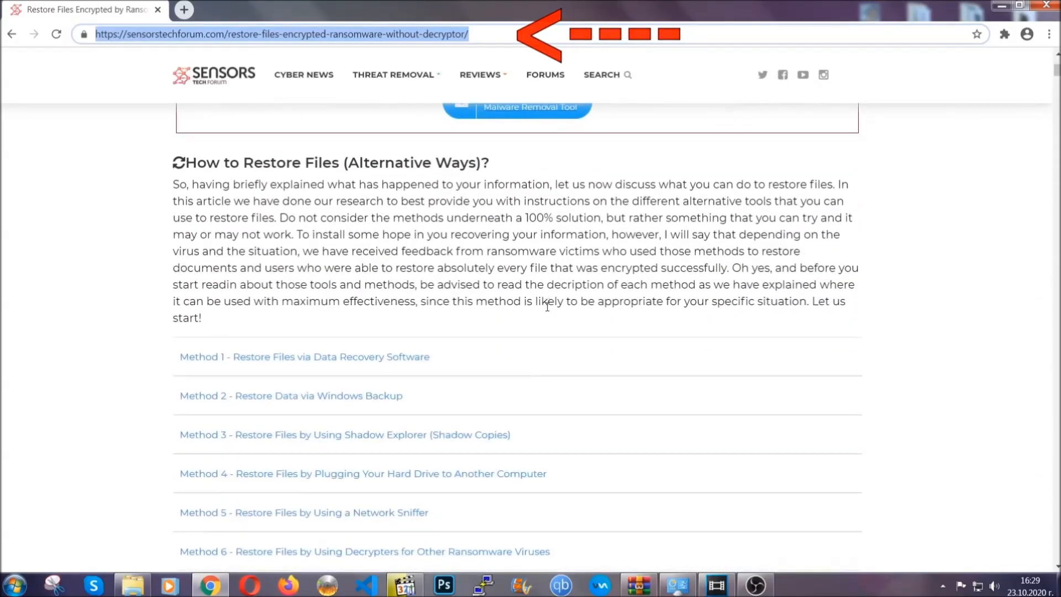
pyautogui.scroll(-3)
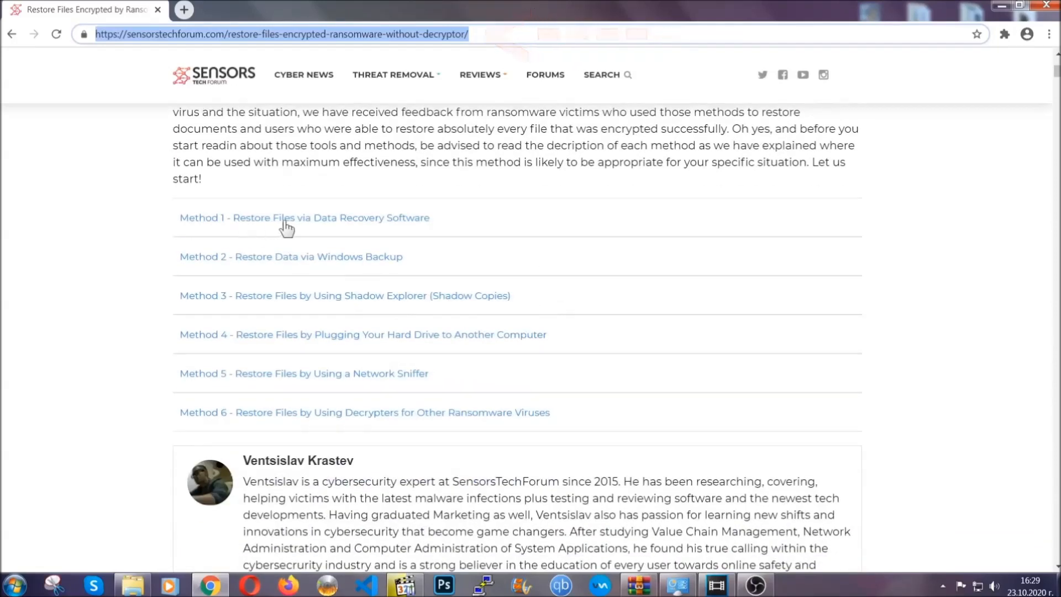
pyautogui.moveTo(370, 272)
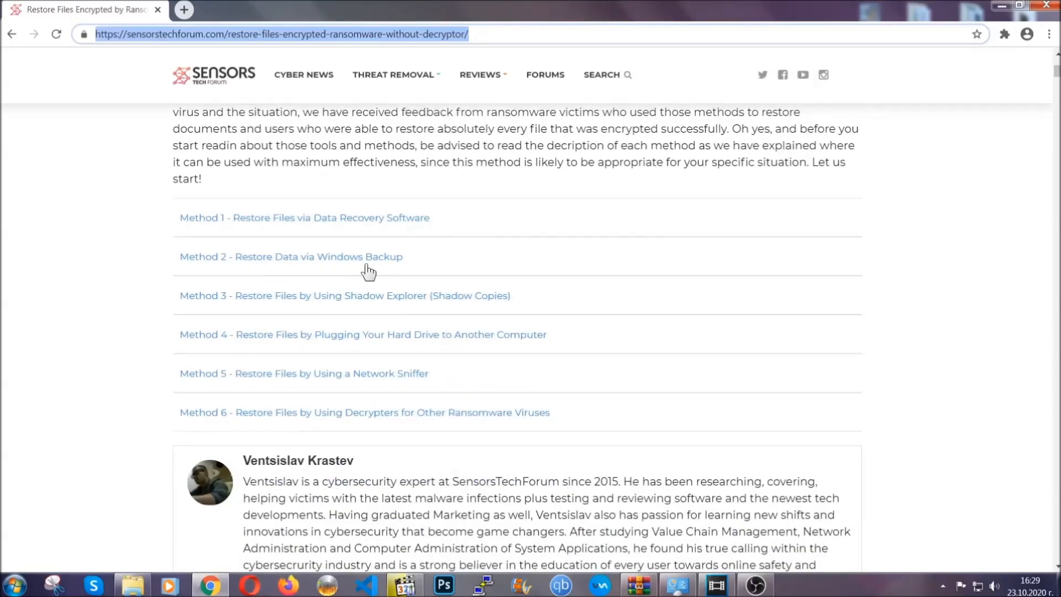
pyautogui.moveTo(331, 364)
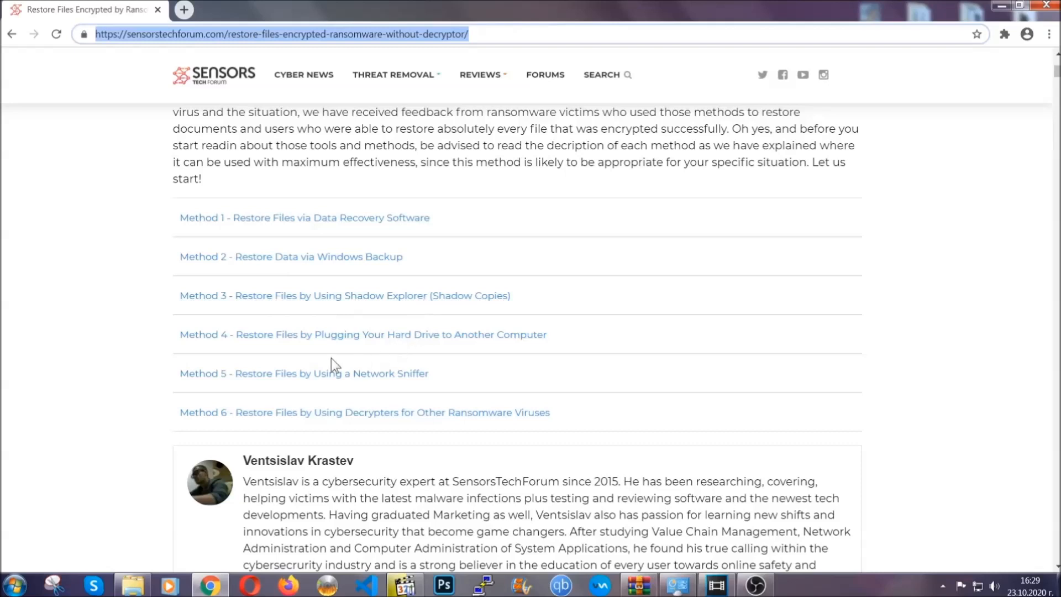
pyautogui.moveTo(332, 255)
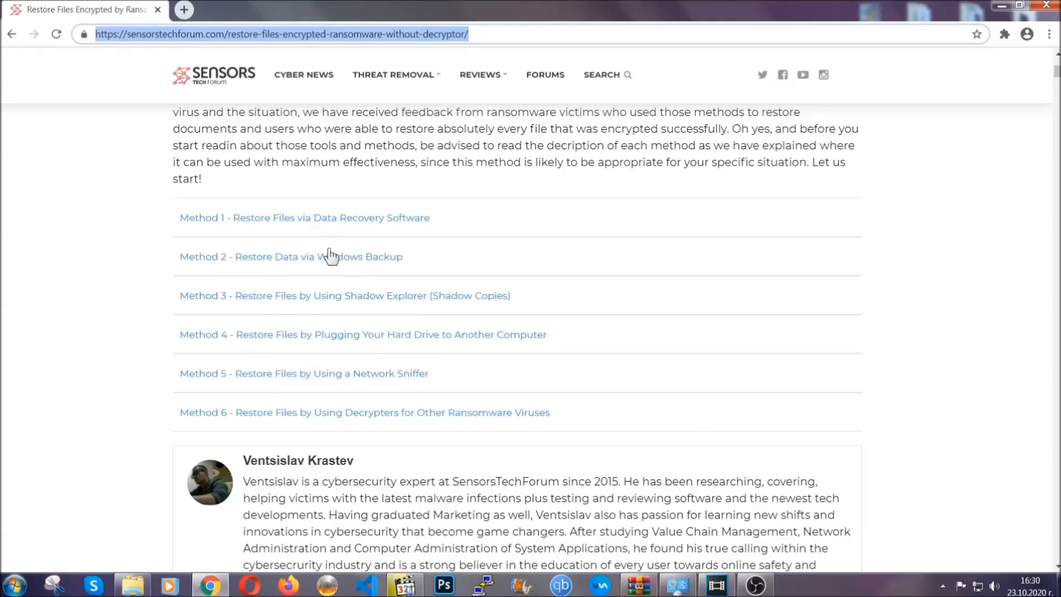
# - Expand 'Method 2 - Restore Data via Windows Backup' and its Step entries on SensorsTechForum
pyautogui.click(290, 256)
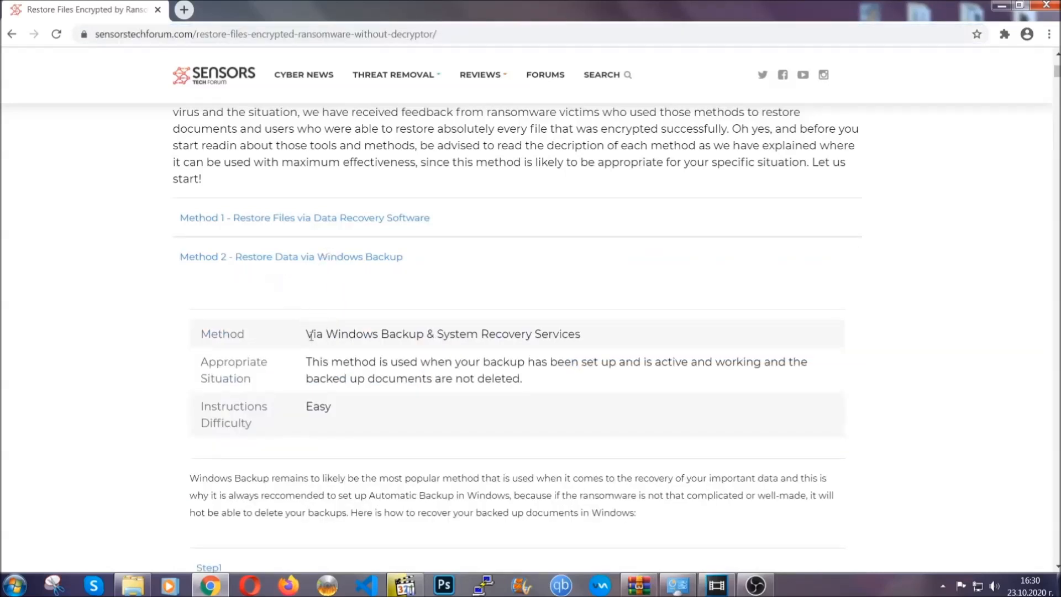
pyautogui.moveTo(382, 419)
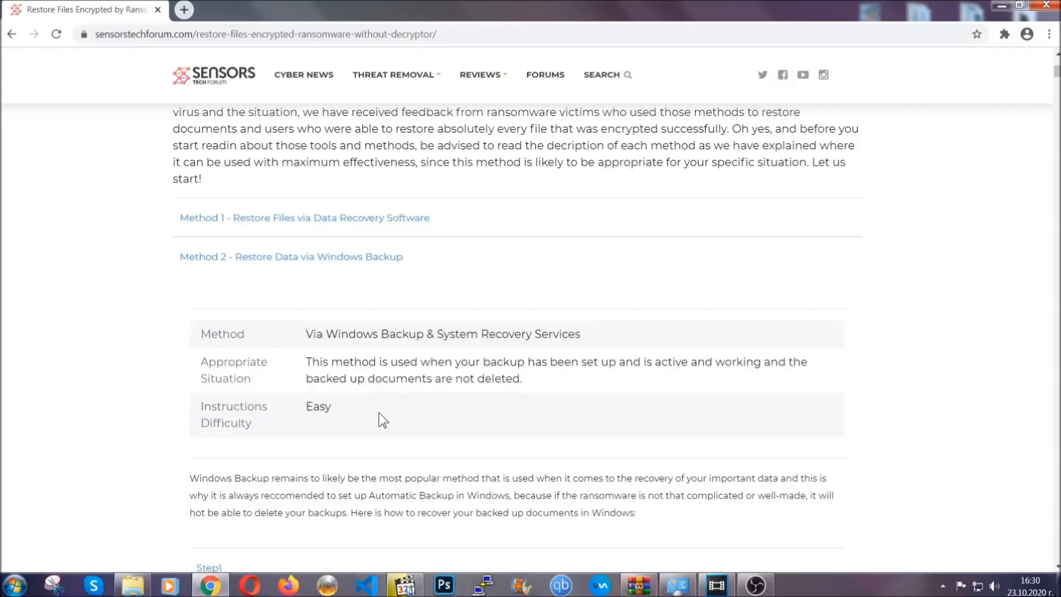
pyautogui.scroll(-3)
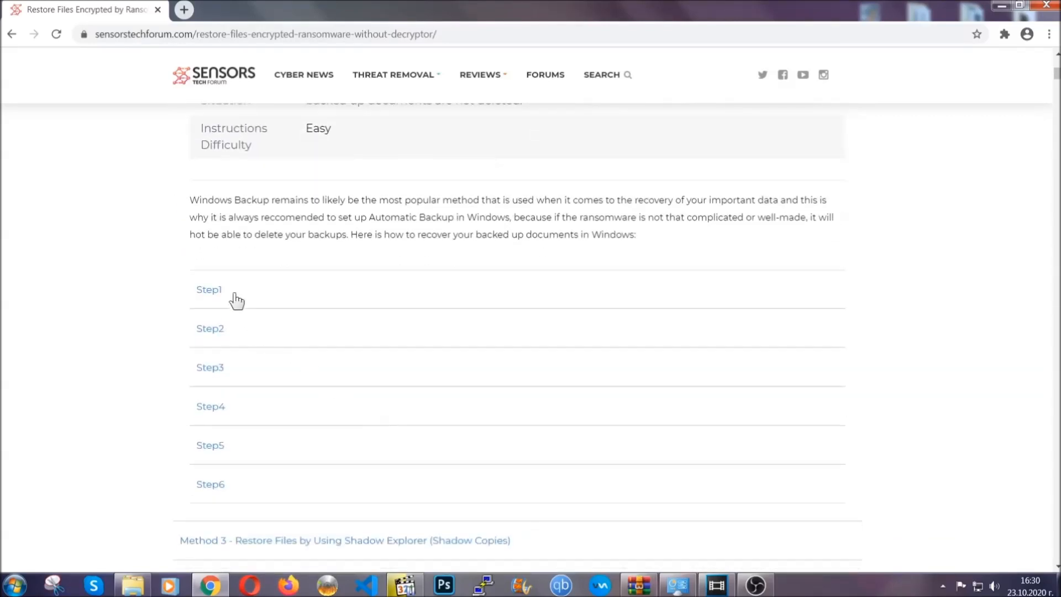
pyautogui.click(209, 290)
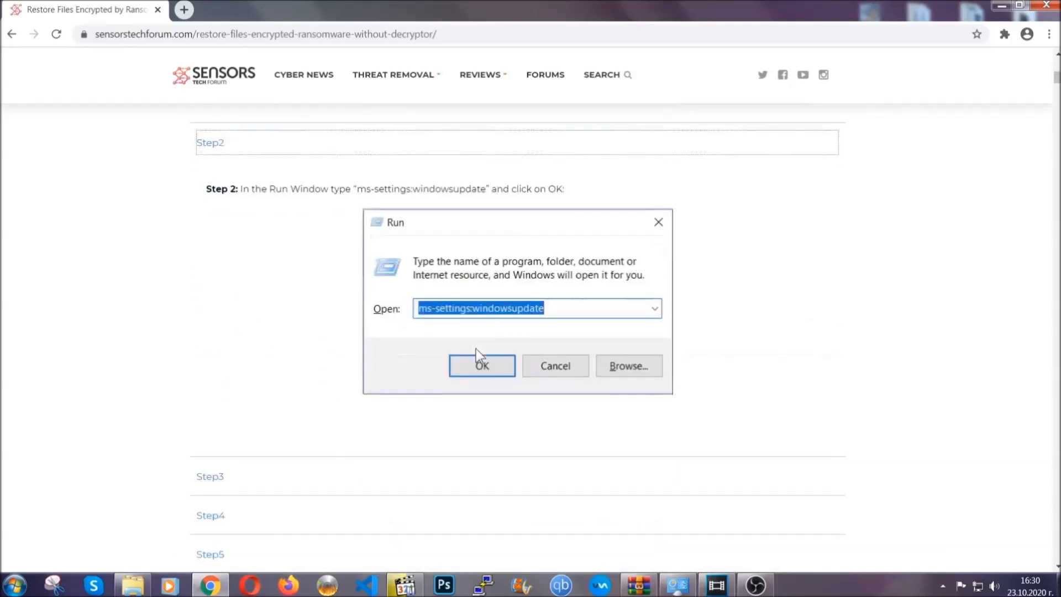
# - Scroll through the Windows Backup restore steps covering Run and Settings
pyautogui.scroll(-3)
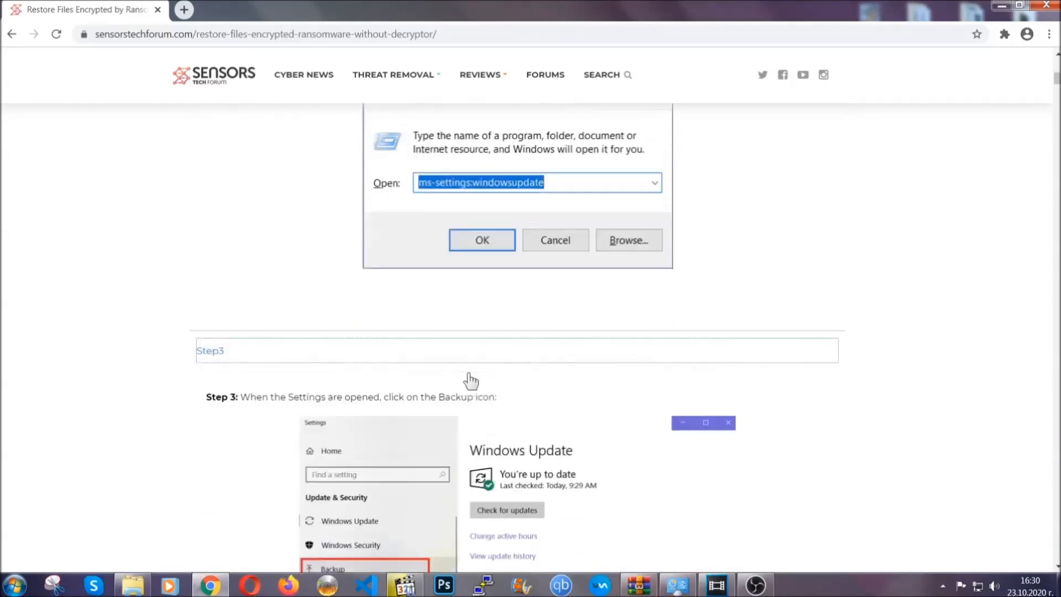
pyautogui.scroll(-3)
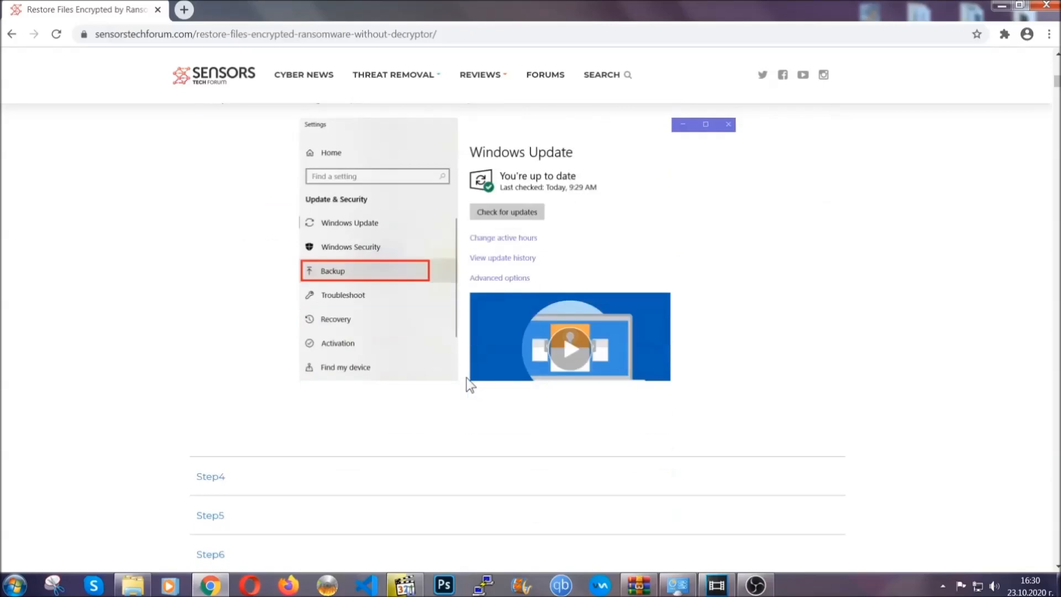
pyautogui.scroll(-3)
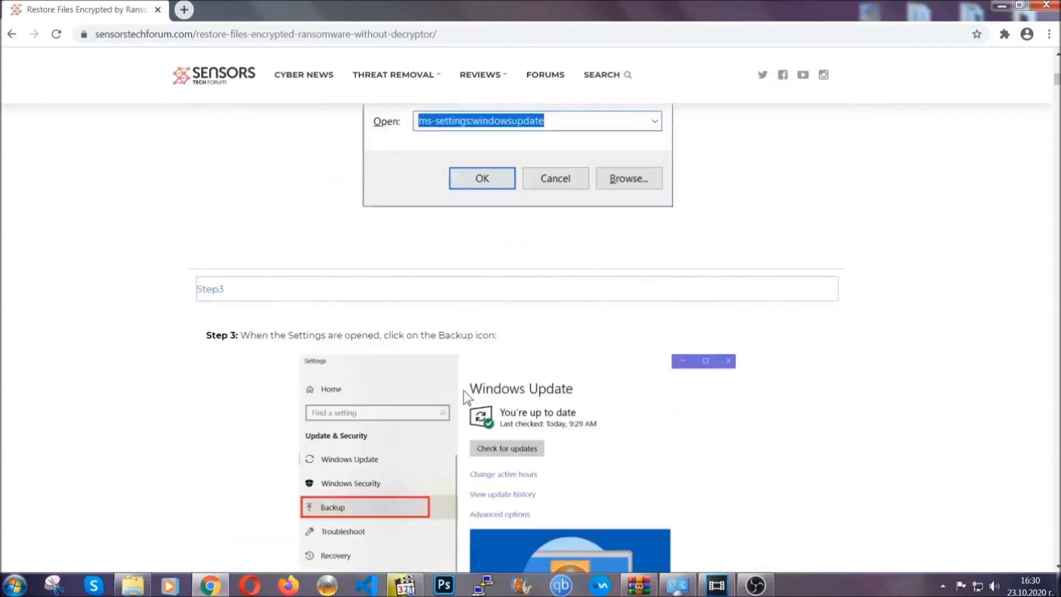
pyautogui.scroll(3)
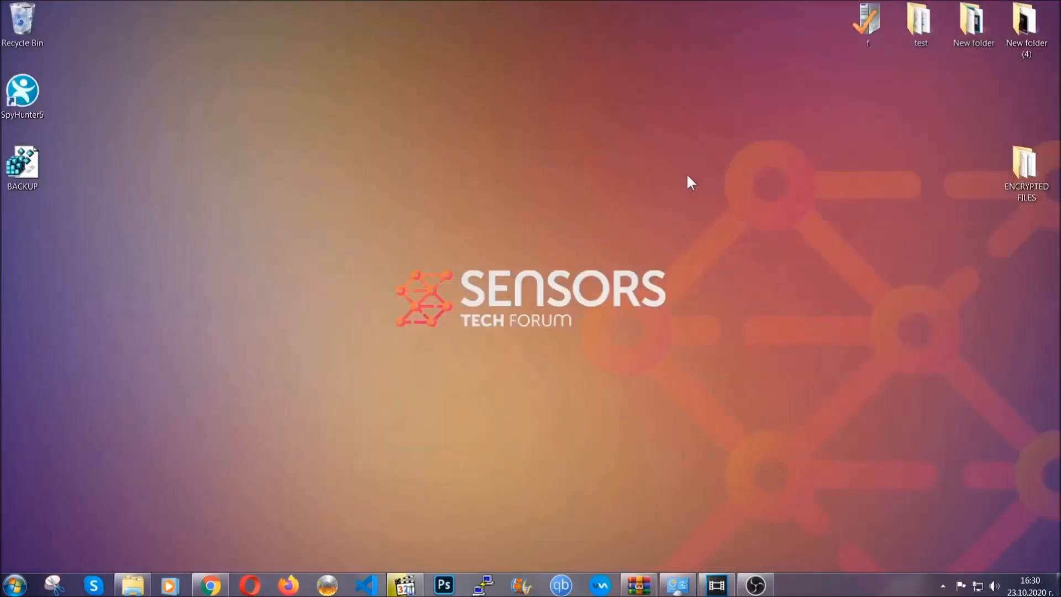
pyautogui.moveTo(496, 269)
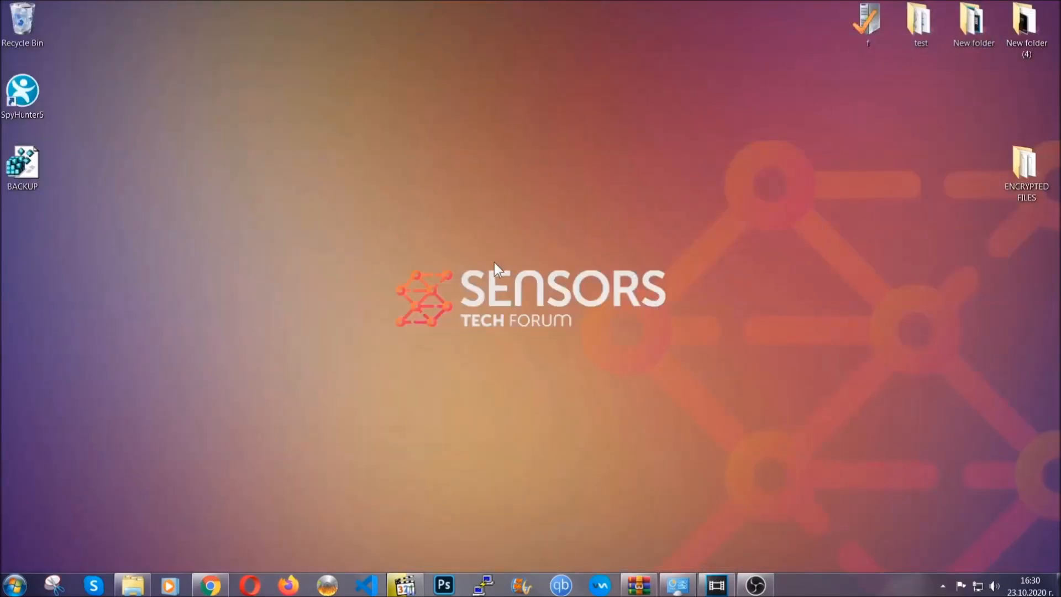